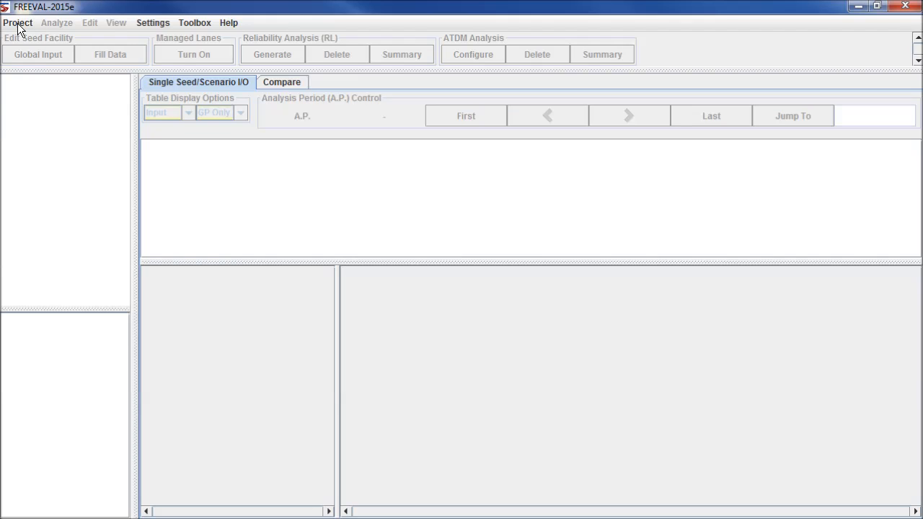
Start importing a seed facility from an ASCII text file via the Project menu
click(17, 22)
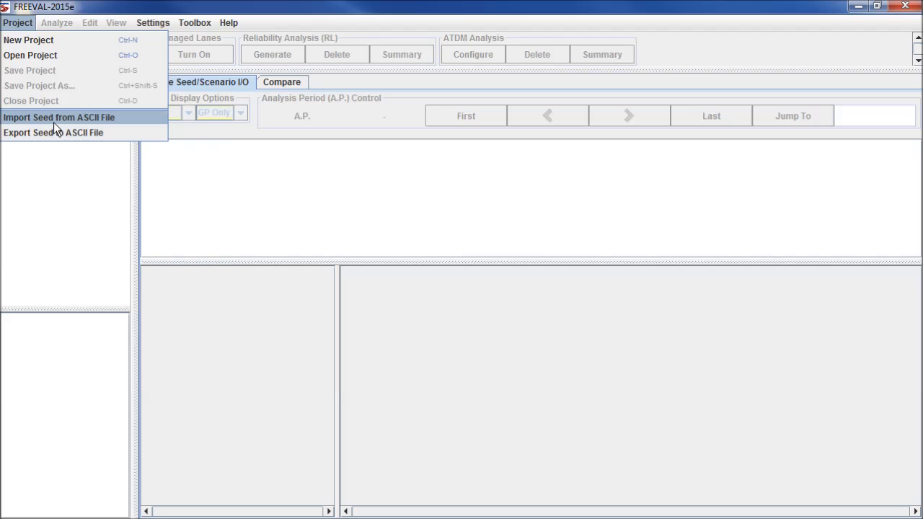
click(58, 117)
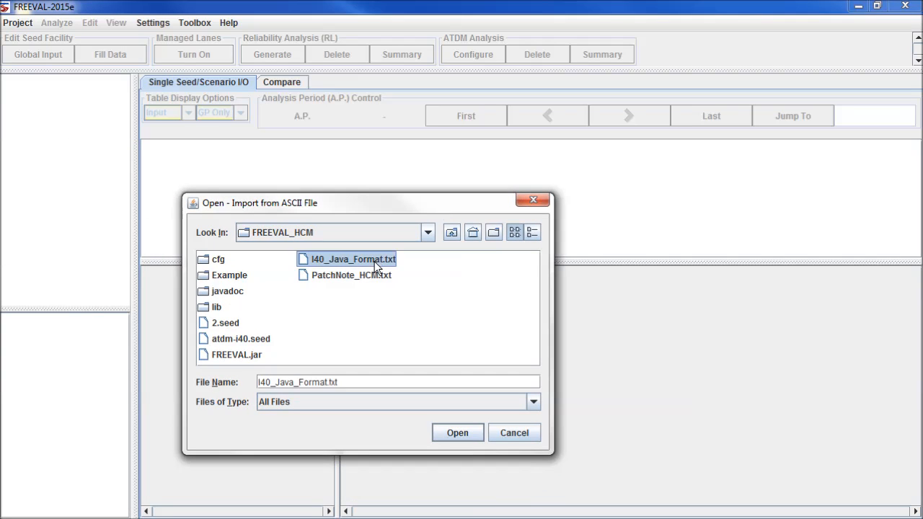
Load I40_Java_Format.txt as the seed facility and review its segment diagram
click(457, 433)
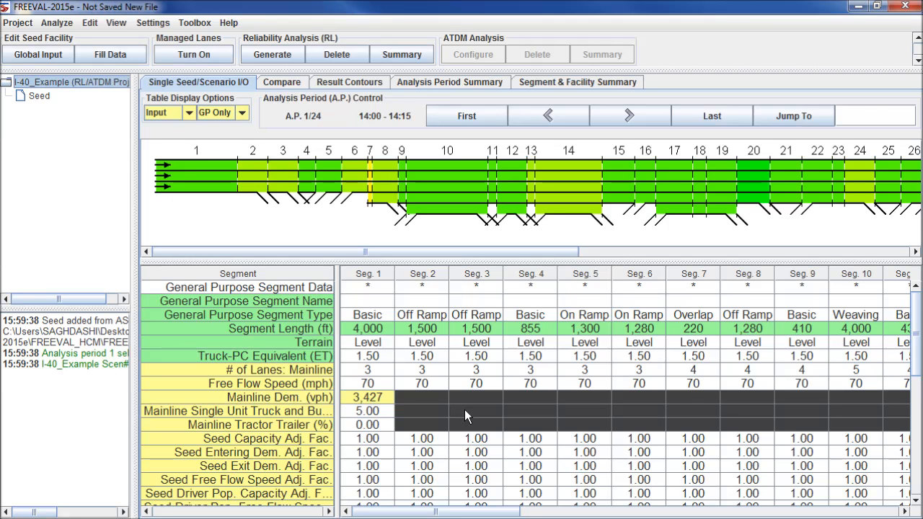
mouse_move(284, 232)
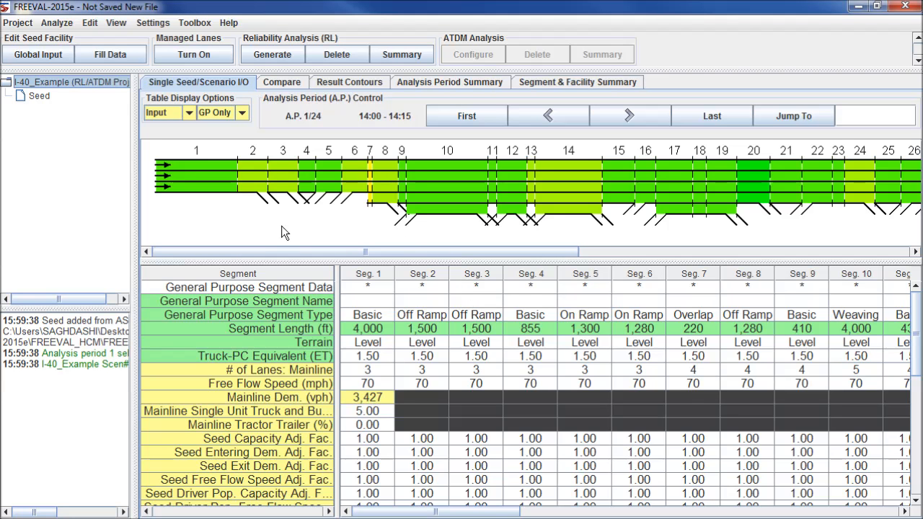
mouse_move(435, 326)
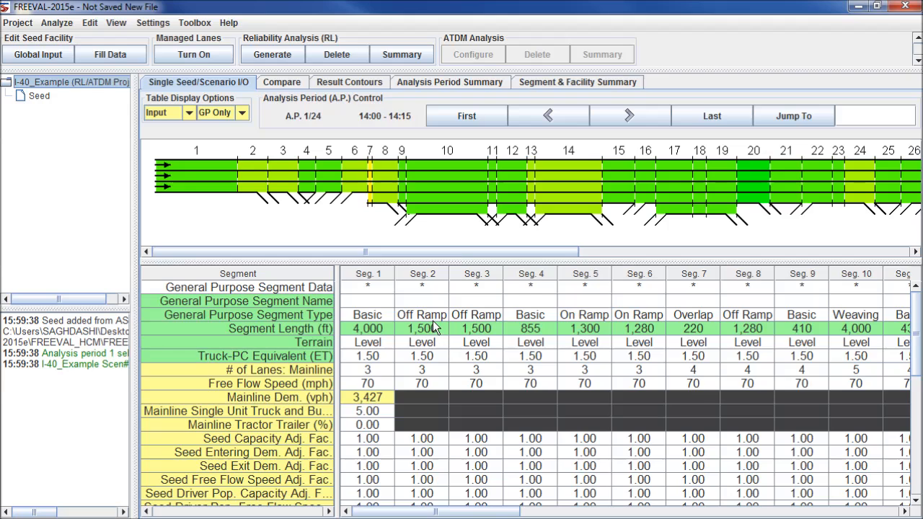
mouse_move(474, 370)
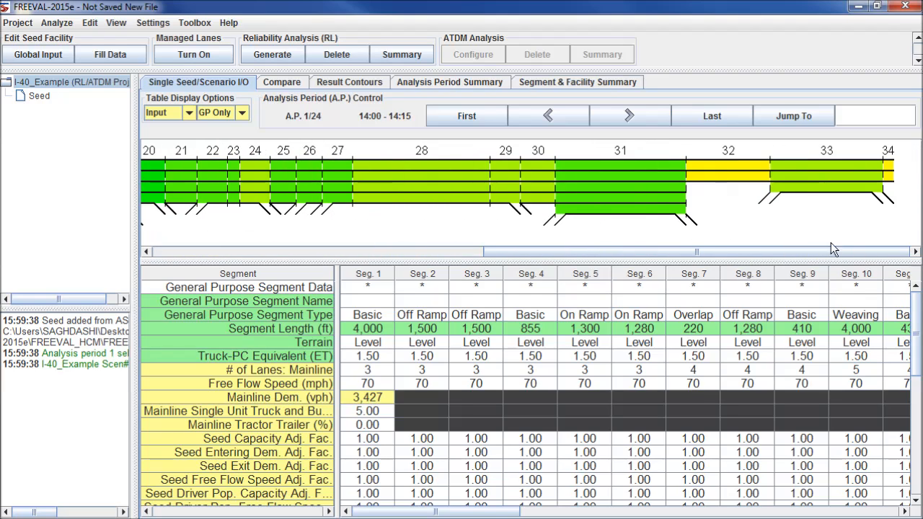
mouse_move(315, 128)
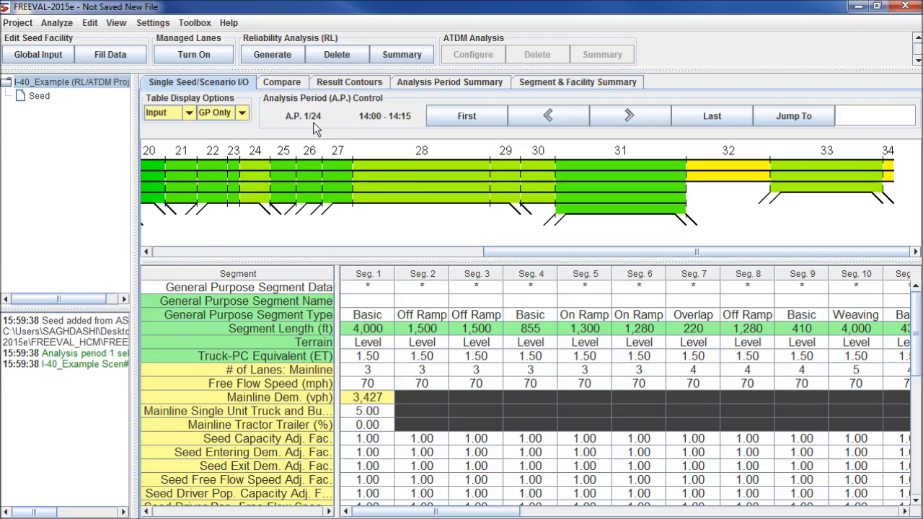
mouse_move(373, 137)
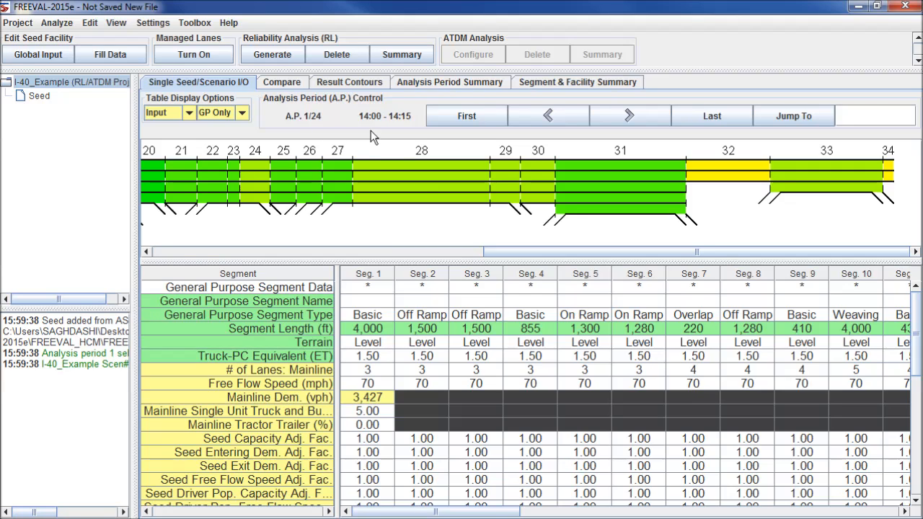
mouse_move(362, 144)
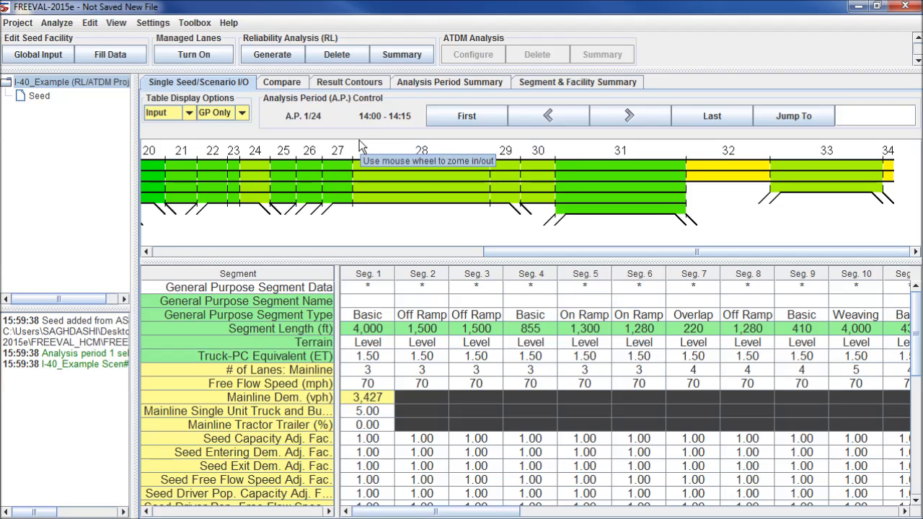
mouse_move(348, 137)
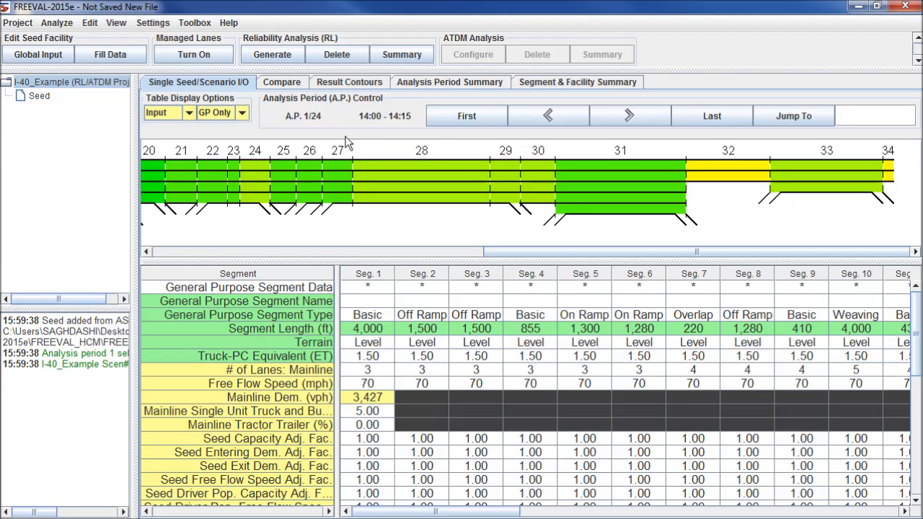
mouse_move(272, 54)
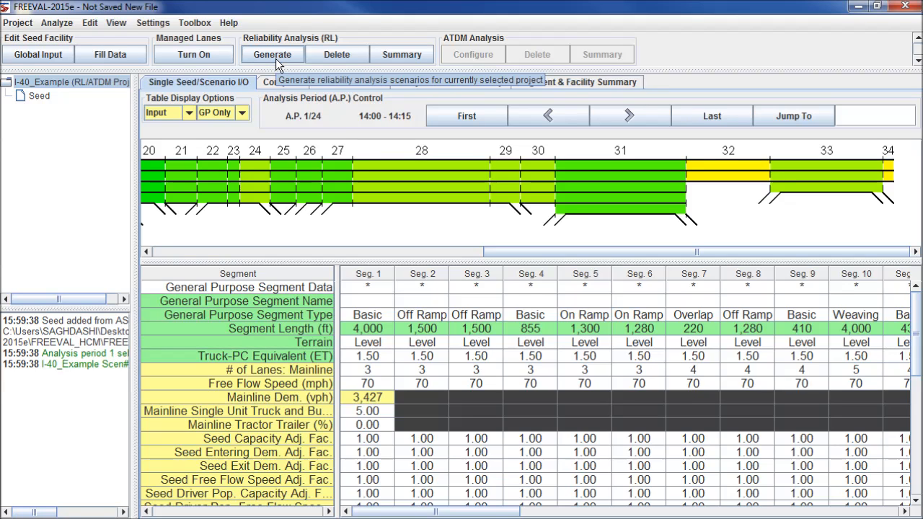
click(272, 54)
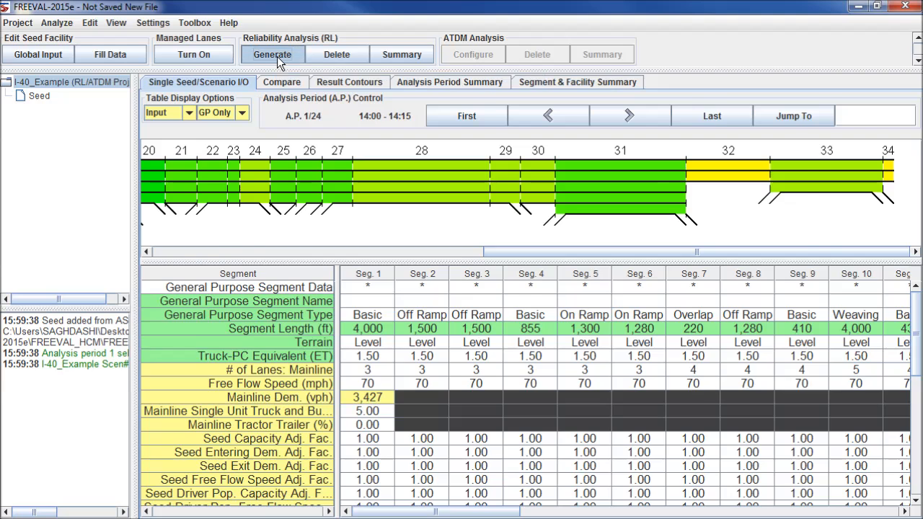
Open the Scenario Generator to review the January–December 2010 reliability properties
click(272, 54)
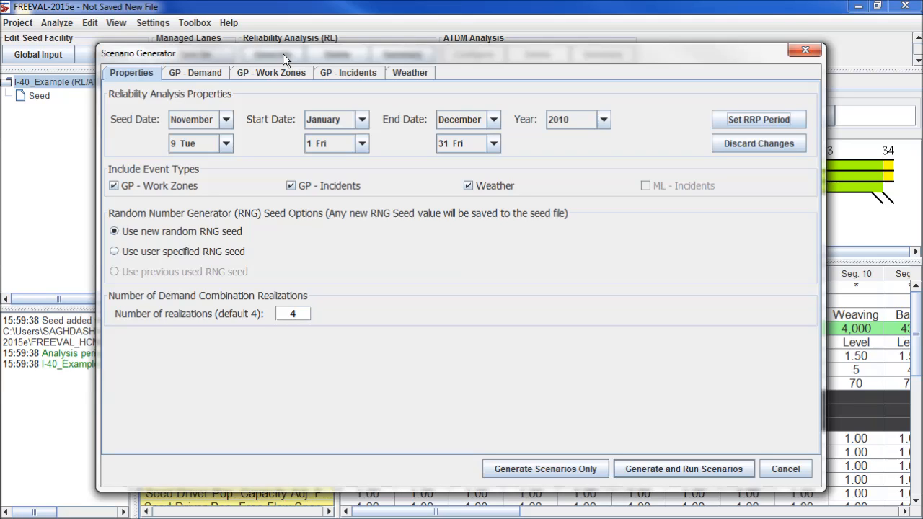
mouse_move(651, 207)
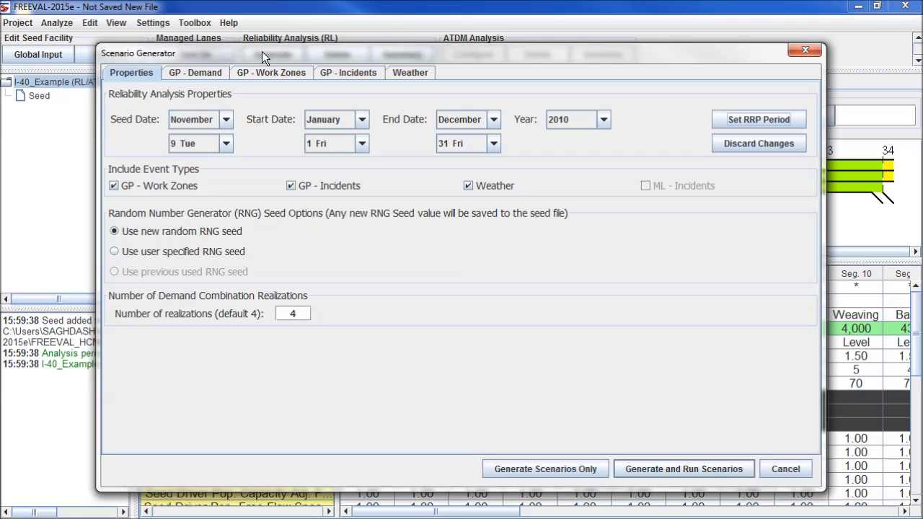
mouse_move(264, 61)
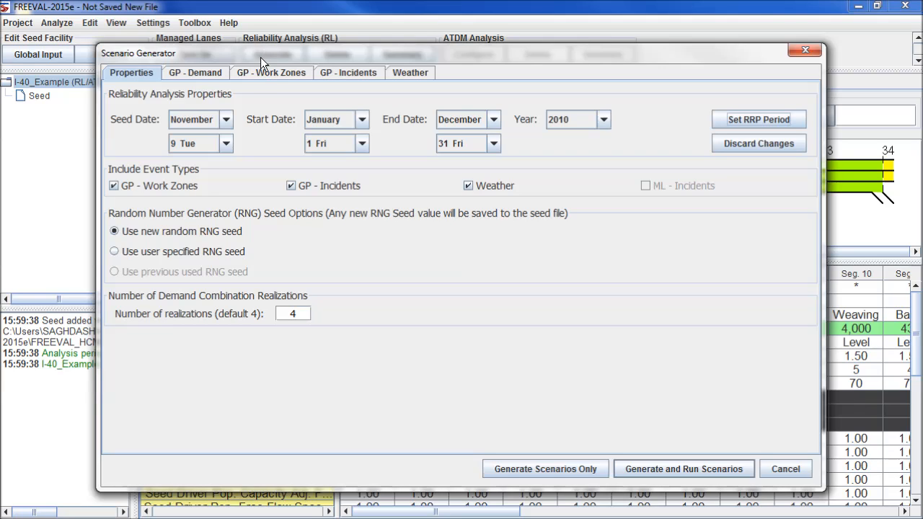
mouse_move(263, 152)
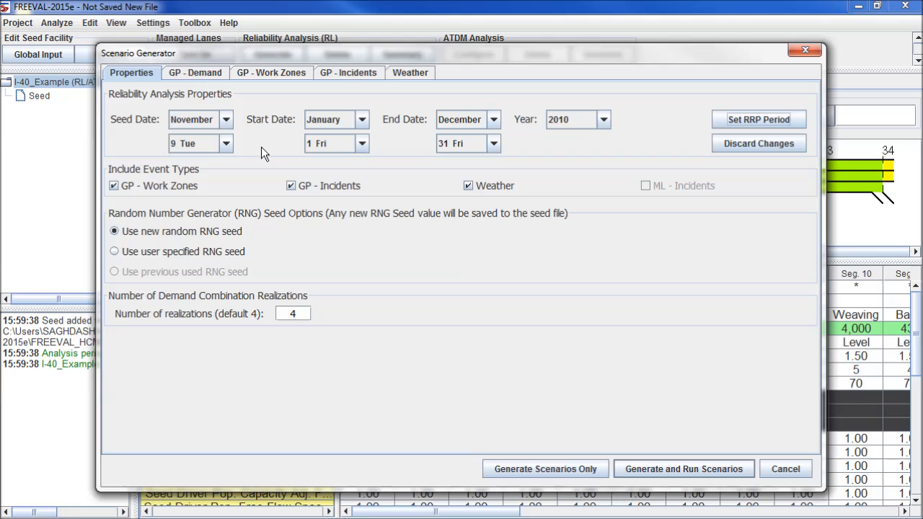
mouse_move(229, 129)
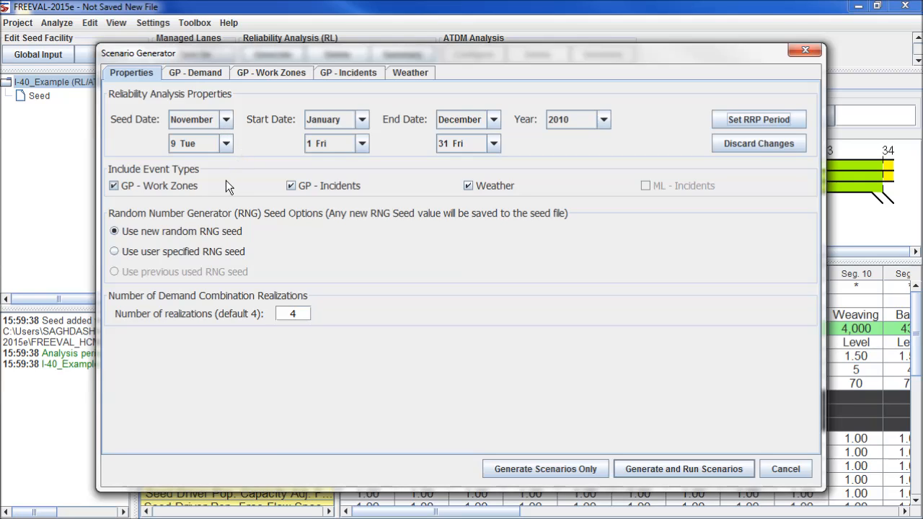
mouse_move(230, 187)
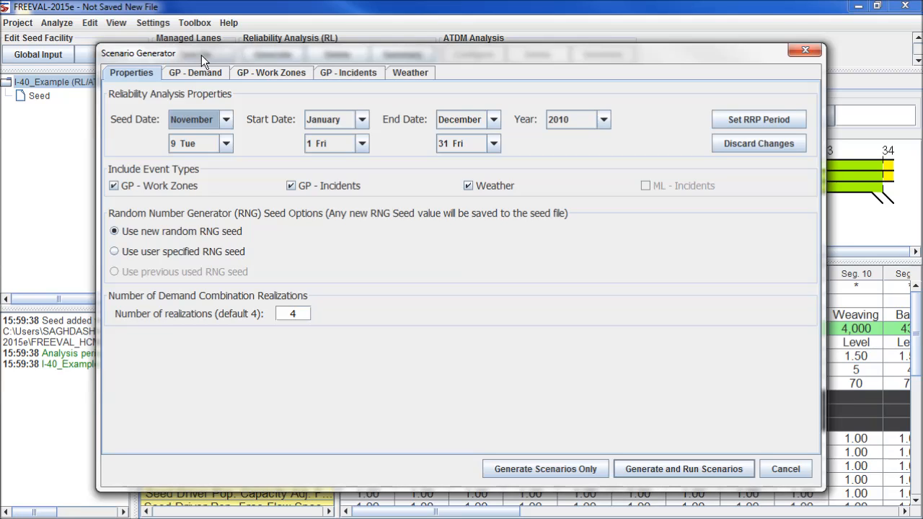
Apply urban default daily demand multipliers on the GP - Demand tab
click(195, 72)
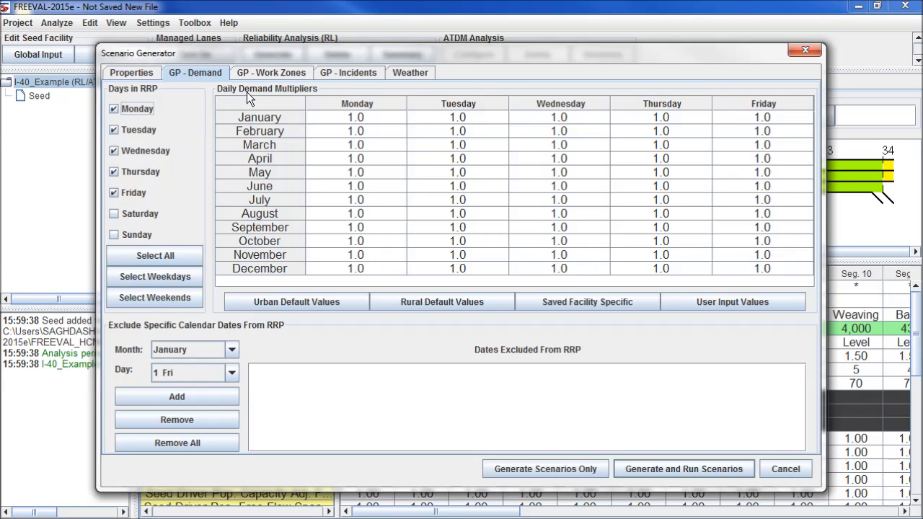
mouse_move(298, 106)
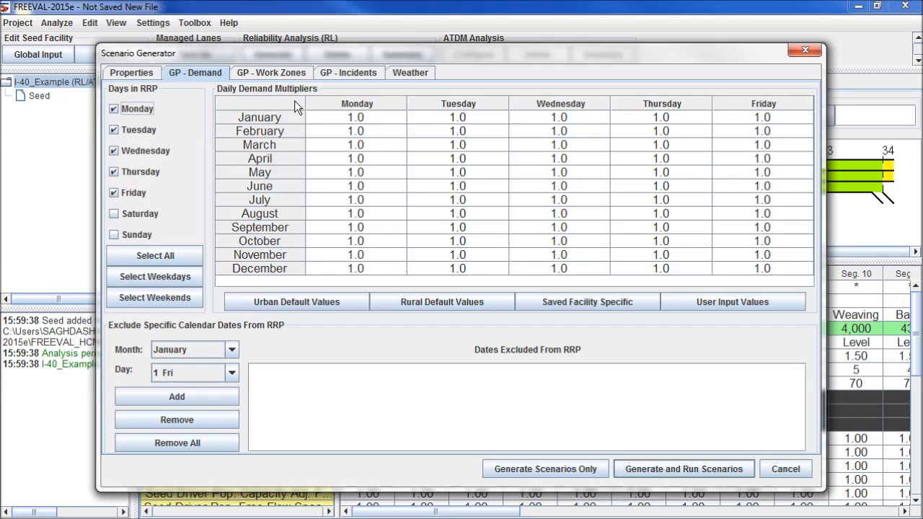
mouse_move(400, 141)
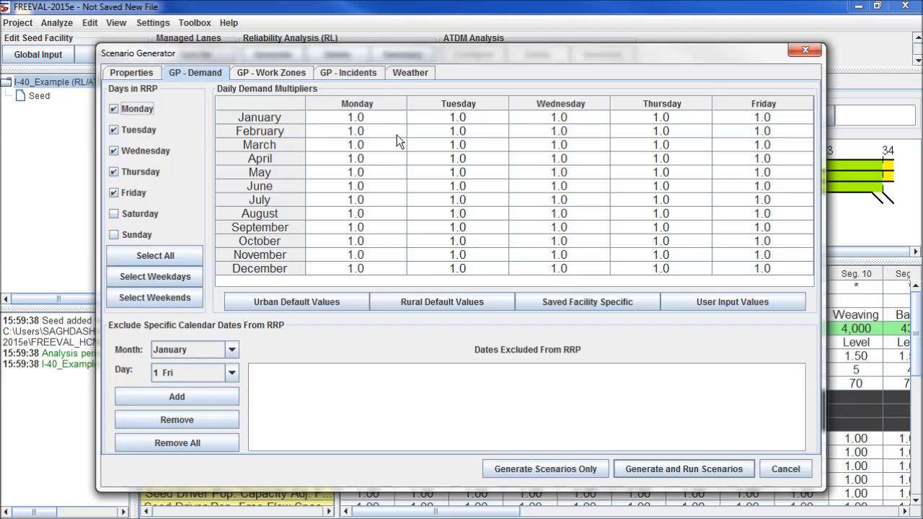
mouse_move(389, 178)
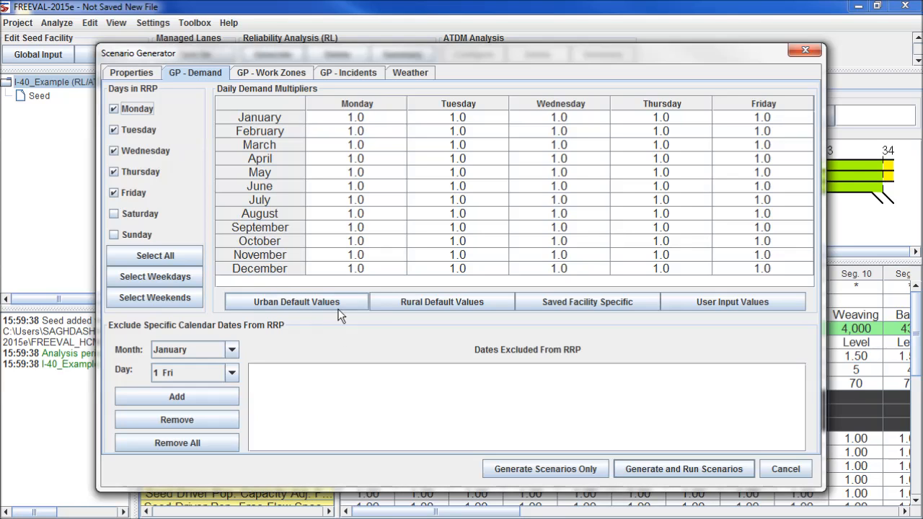
click(296, 302)
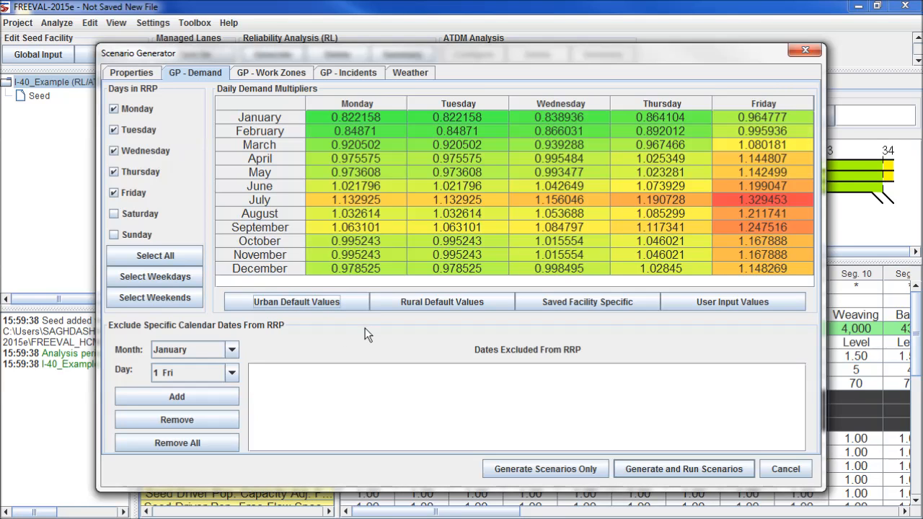
mouse_move(382, 341)
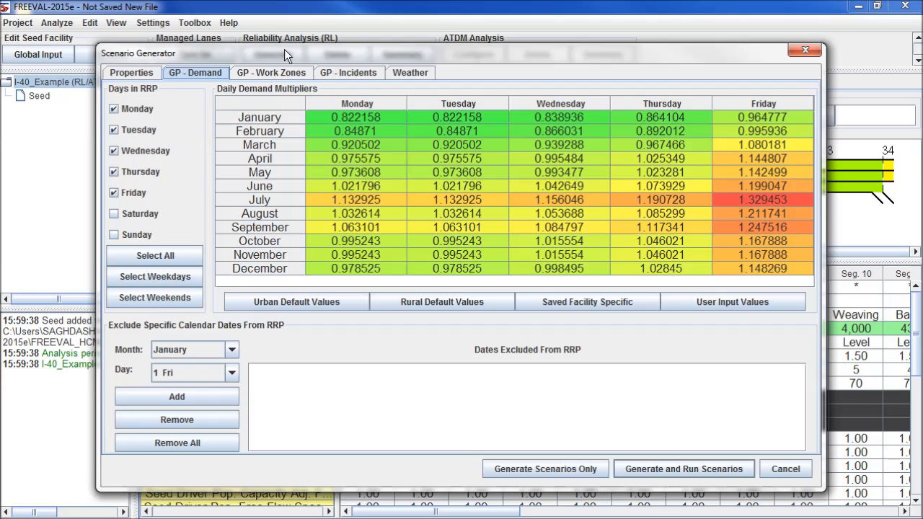
mouse_move(281, 79)
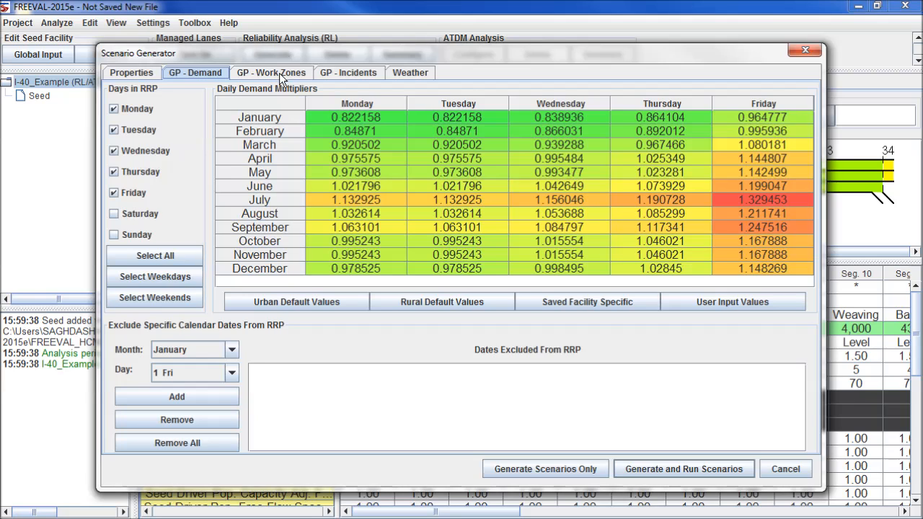
Set a March work zone with shoulder-closure severity and plastic drum barriers
click(272, 73)
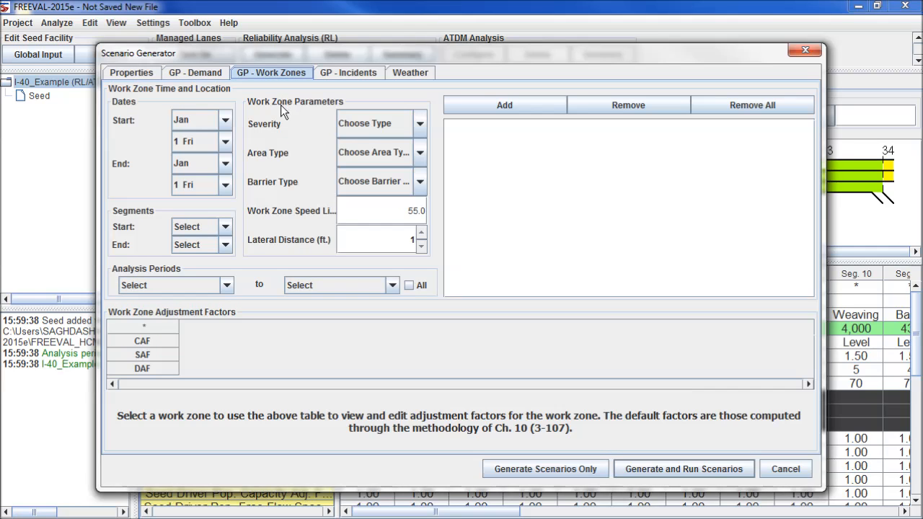
mouse_move(263, 135)
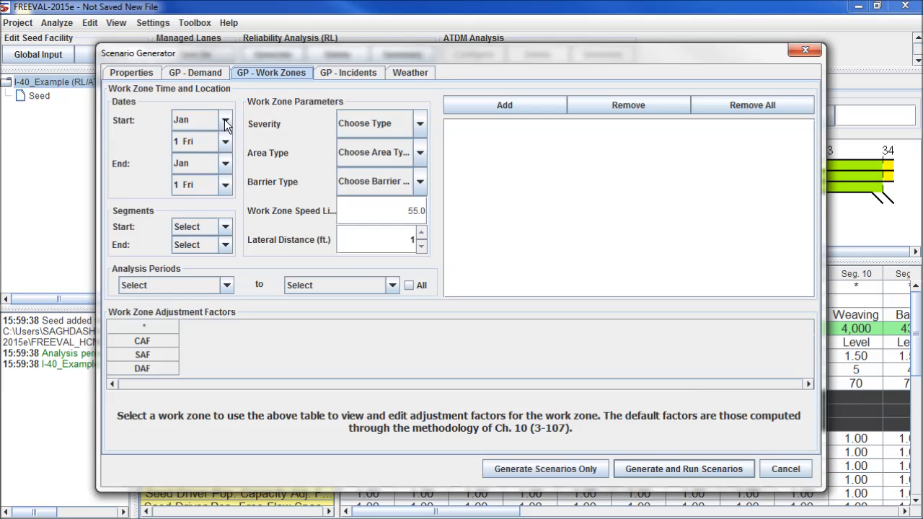
click(198, 120)
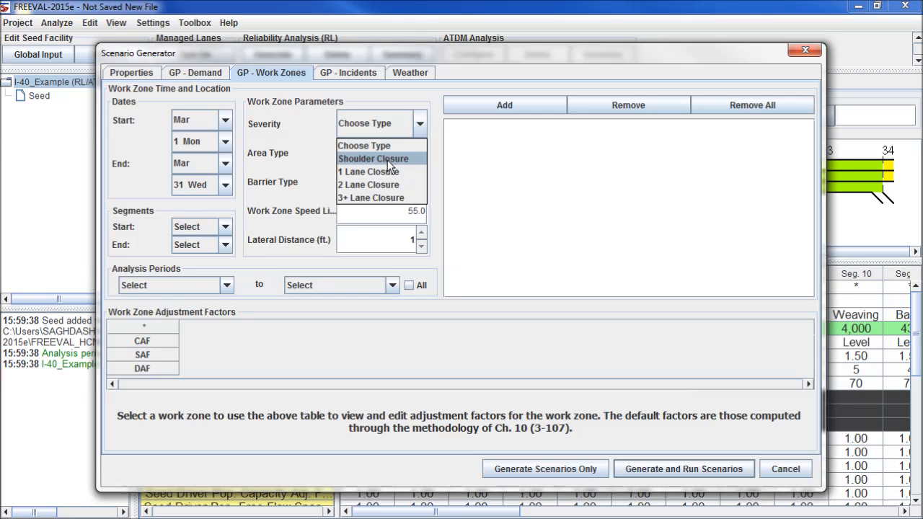
click(372, 158)
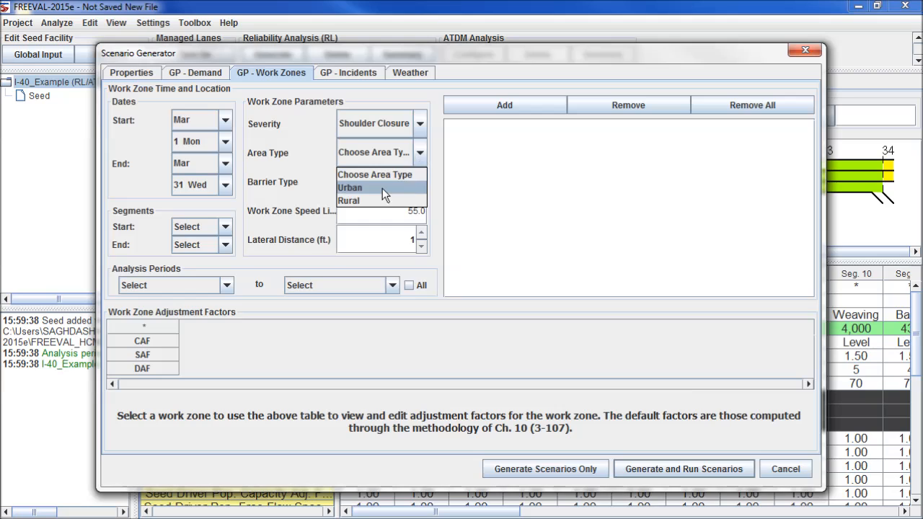
click(350, 188)
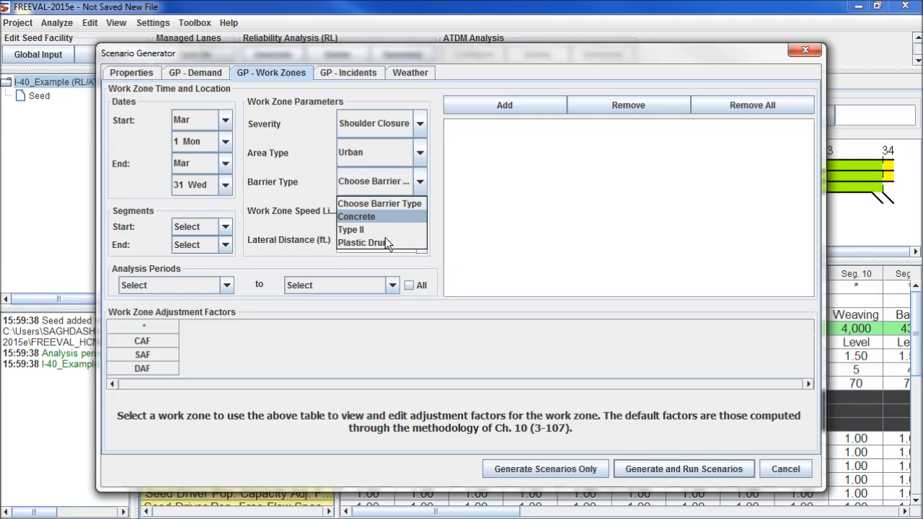
click(362, 242)
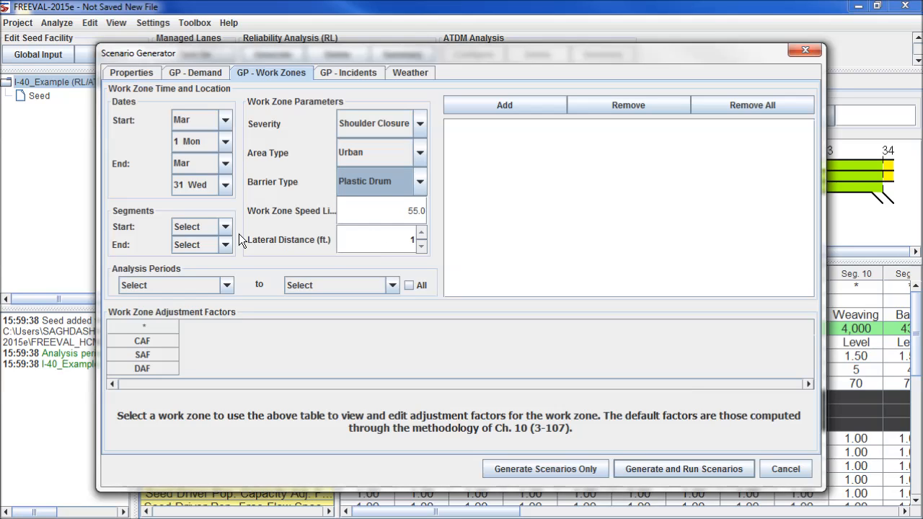
mouse_move(231, 232)
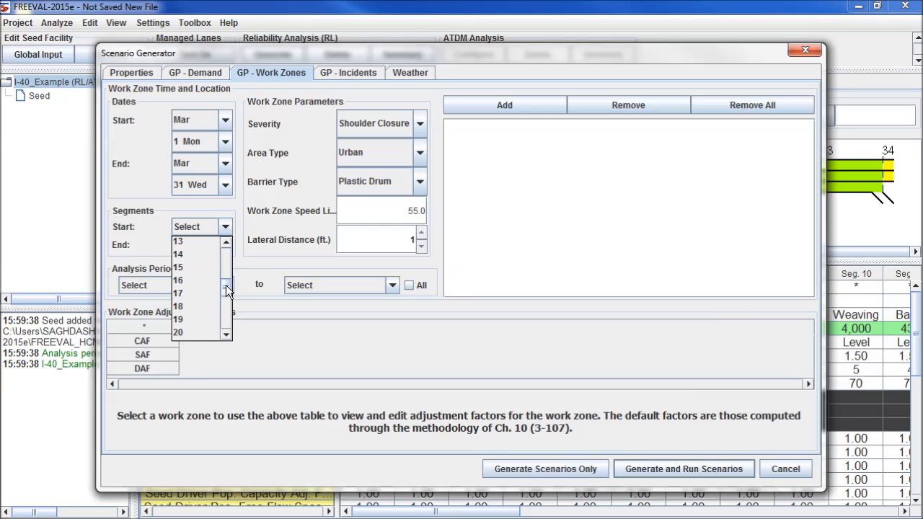
Apply the work zone to segments 20–22 for all periods, add it, and view its factors
click(177, 333)
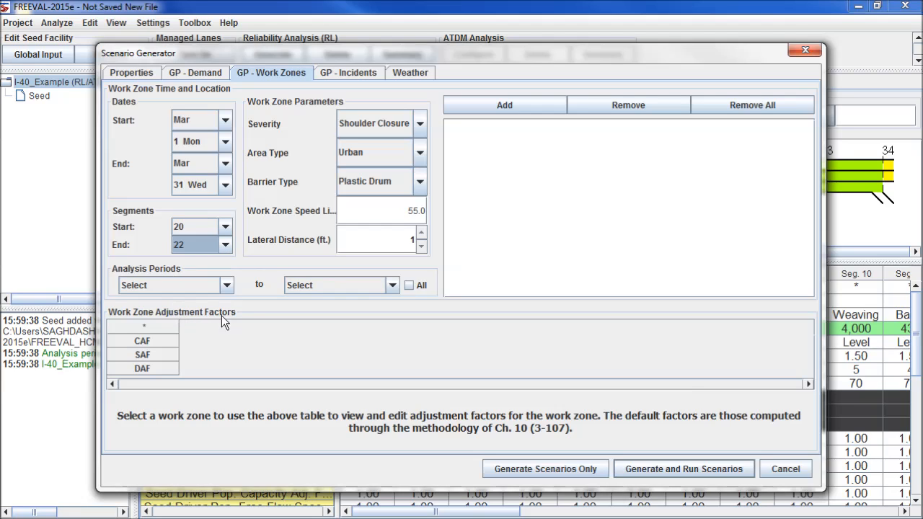
mouse_move(231, 294)
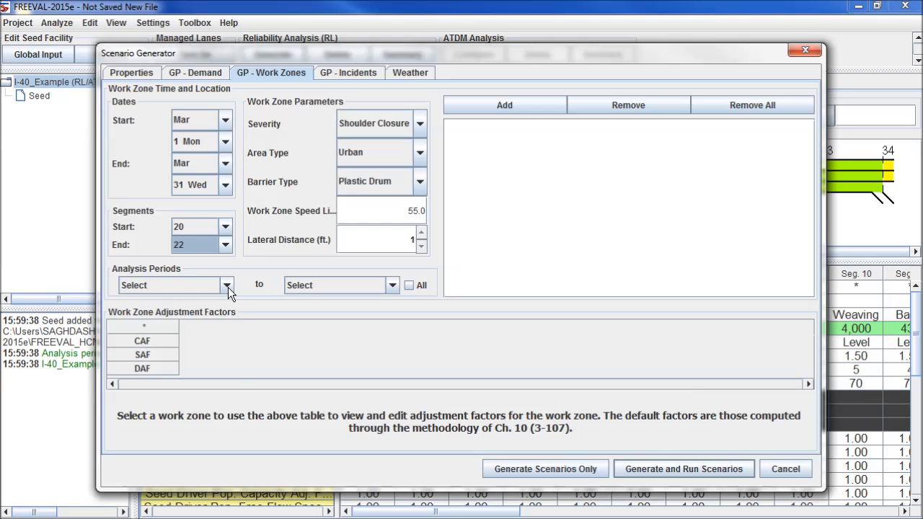
click(409, 284)
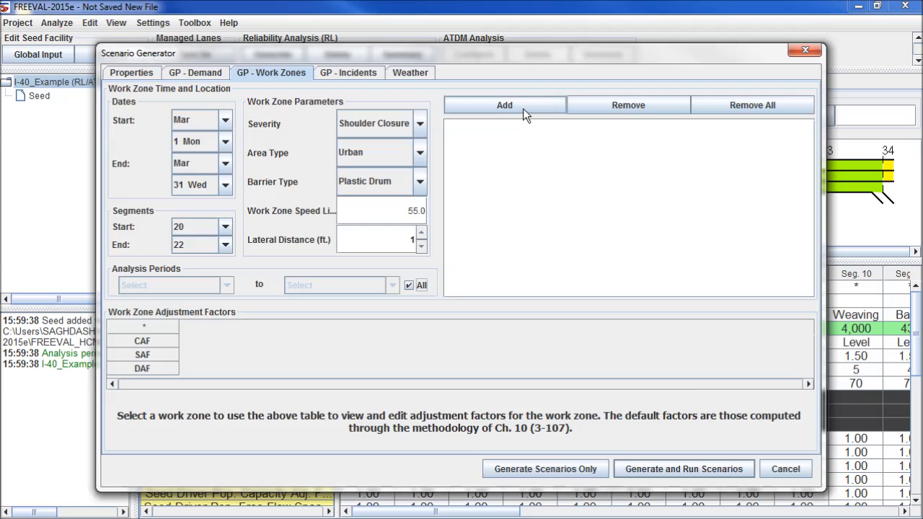
click(504, 104)
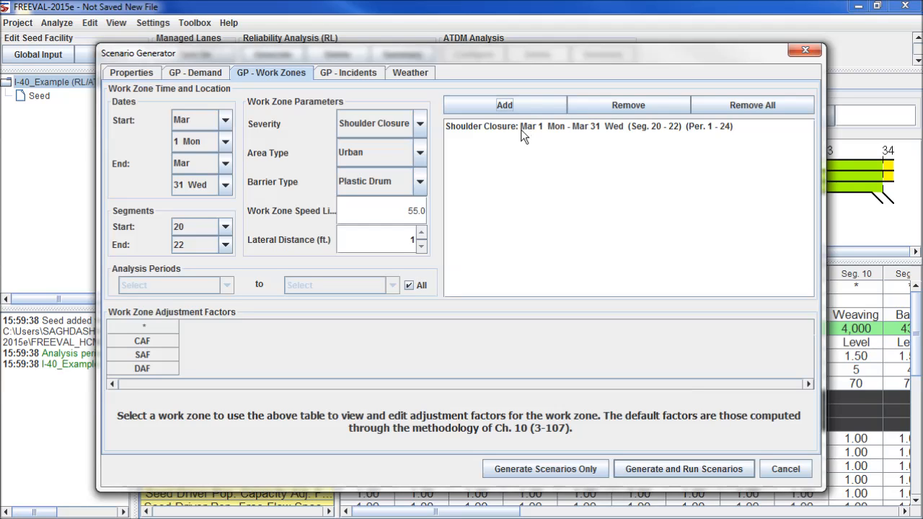
click(586, 127)
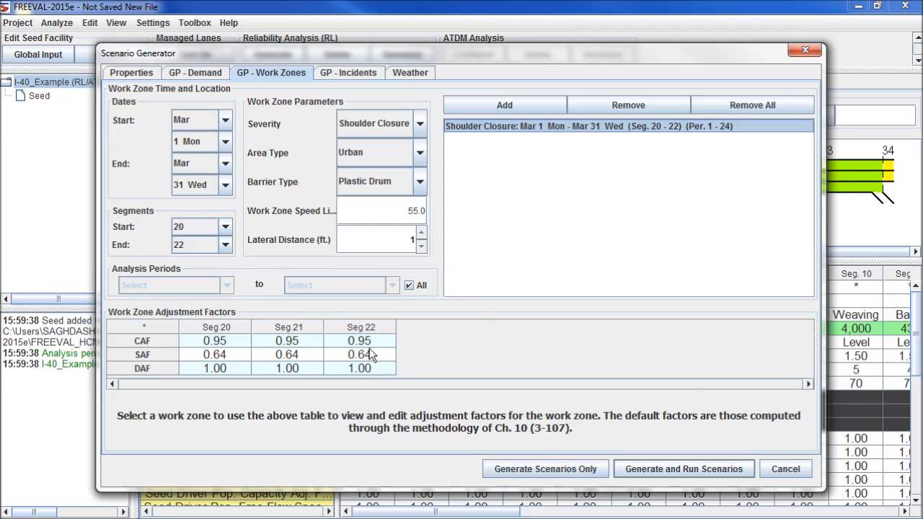
mouse_move(167, 347)
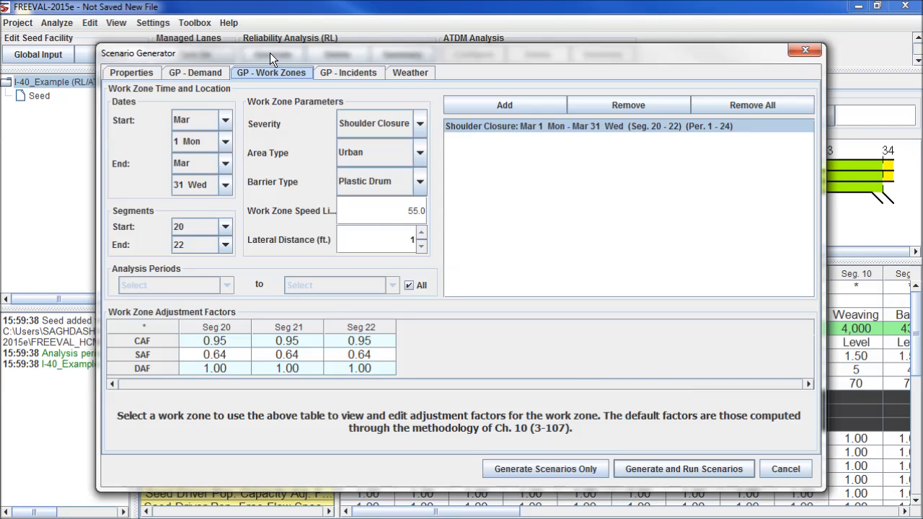
Show the GP - Incidents tab with incident frequency, duration and adjustment tables
click(348, 72)
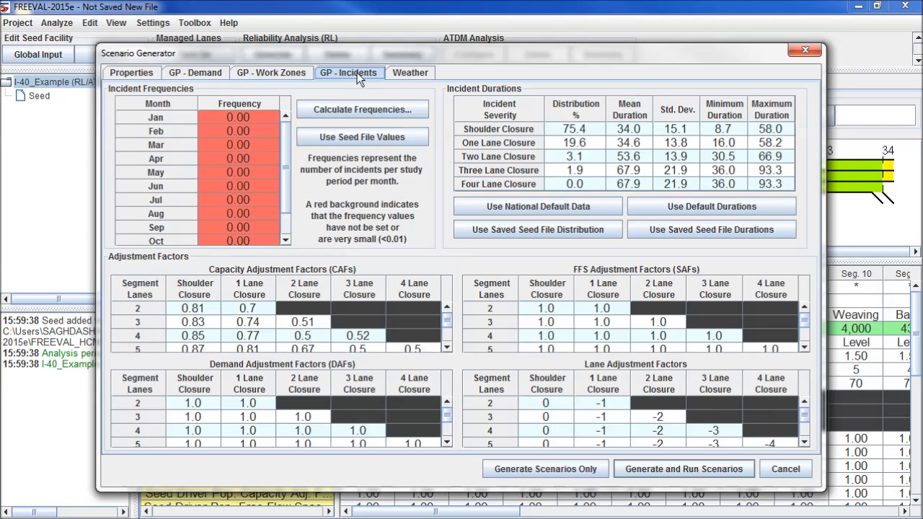
mouse_move(245, 183)
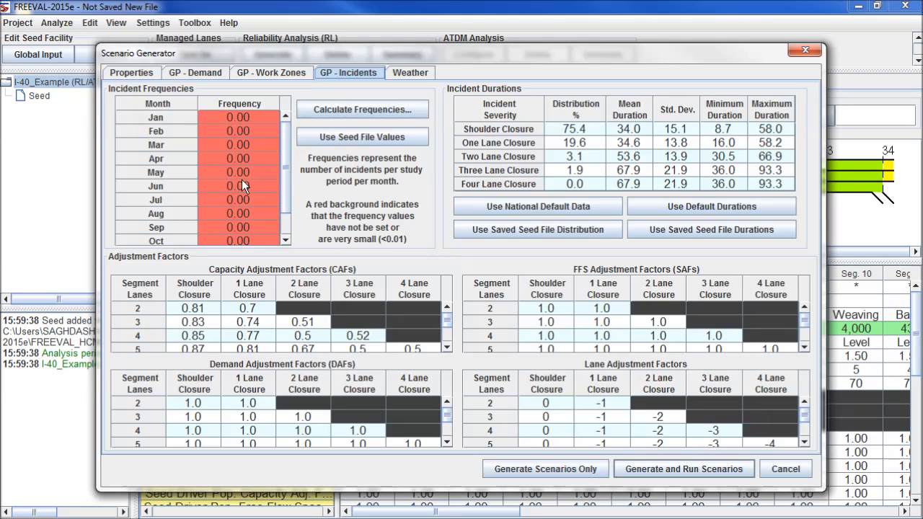
mouse_move(198, 125)
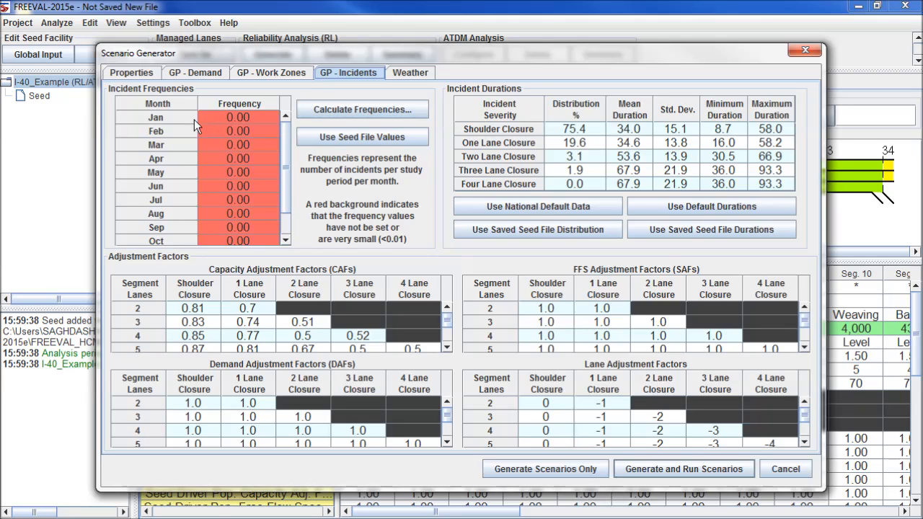
mouse_move(236, 236)
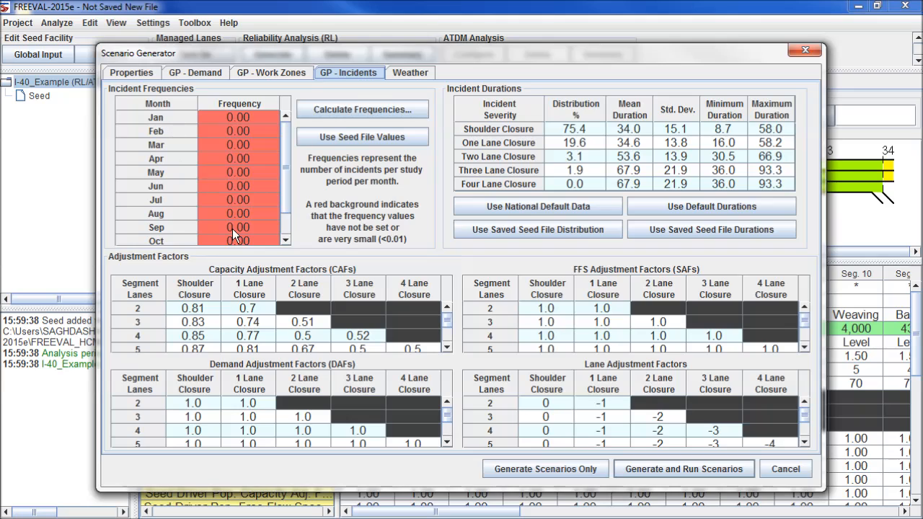
mouse_move(241, 321)
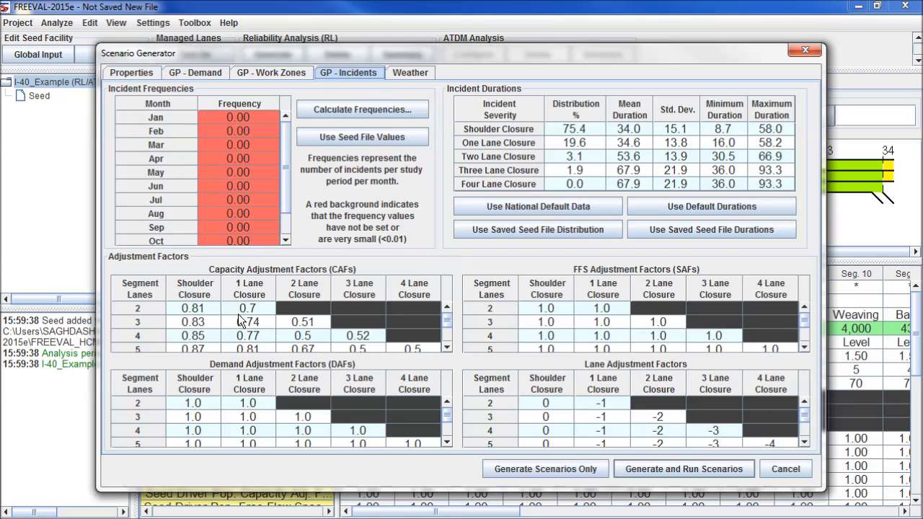
mouse_move(371, 331)
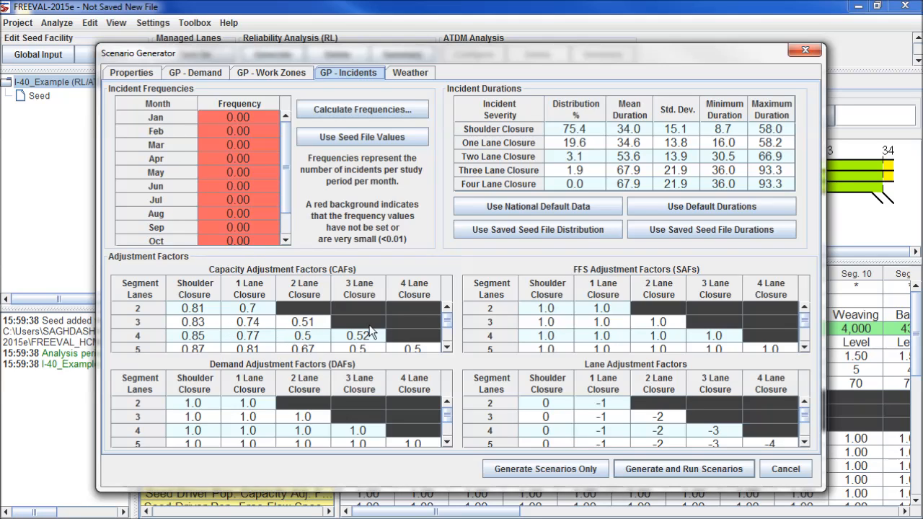
mouse_move(229, 403)
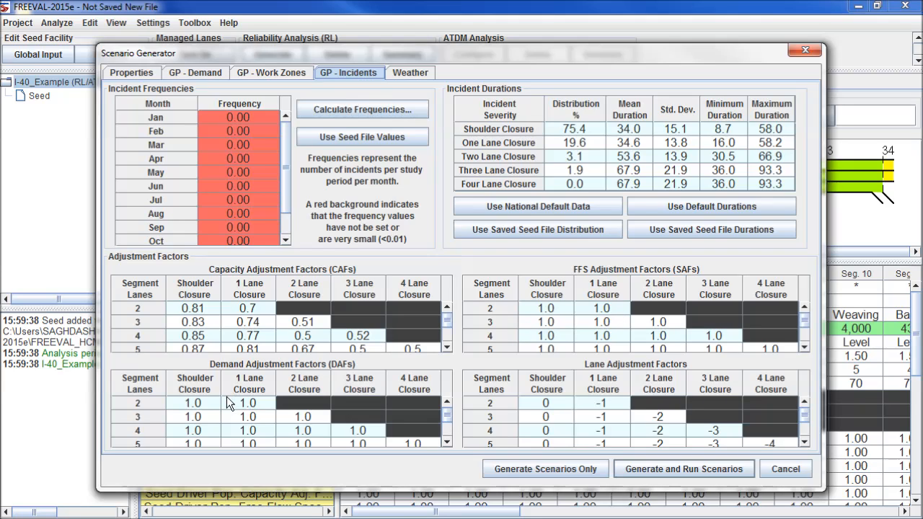
mouse_move(620, 427)
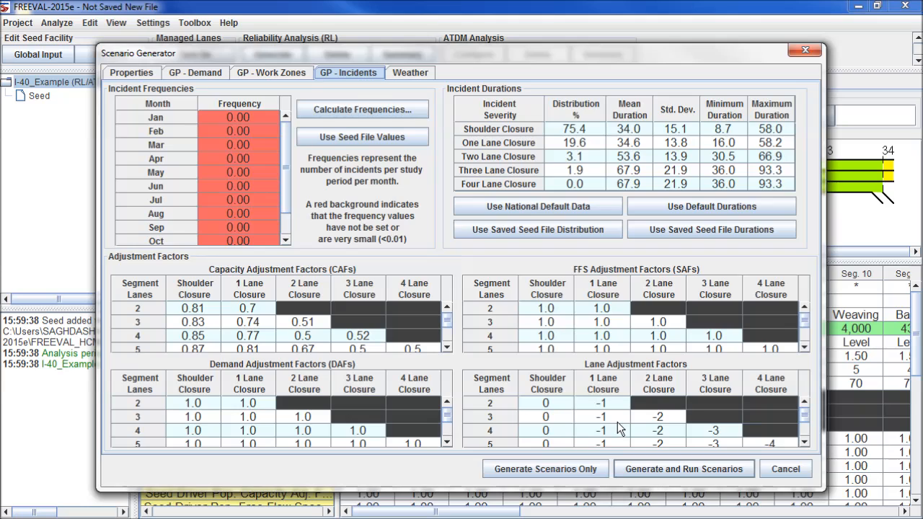
mouse_move(545, 150)
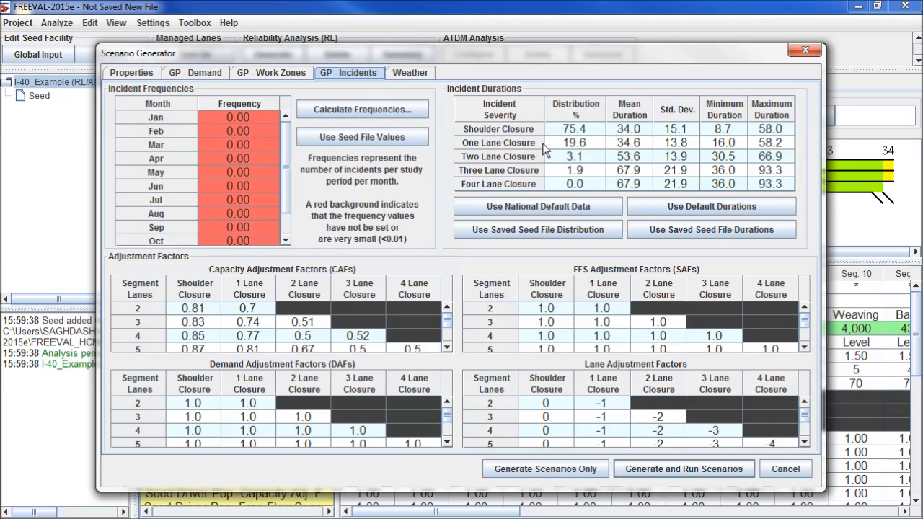
mouse_move(590, 142)
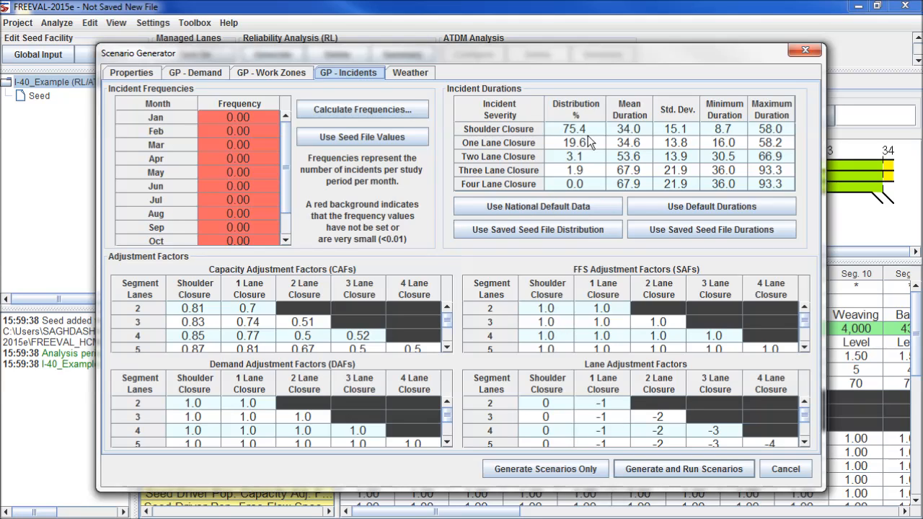
mouse_move(429, 201)
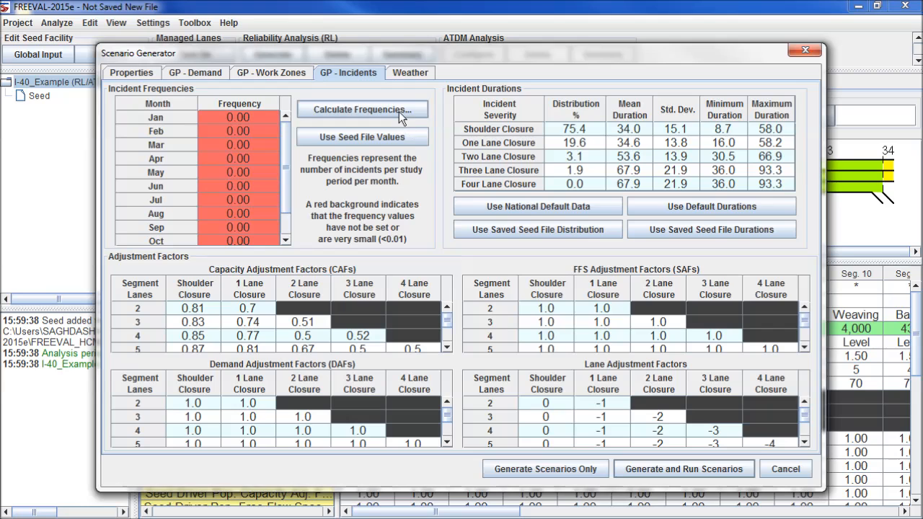
Estimate incident frequencies with the HERS model crash rate of 152.6 per 100 million VMT
click(361, 109)
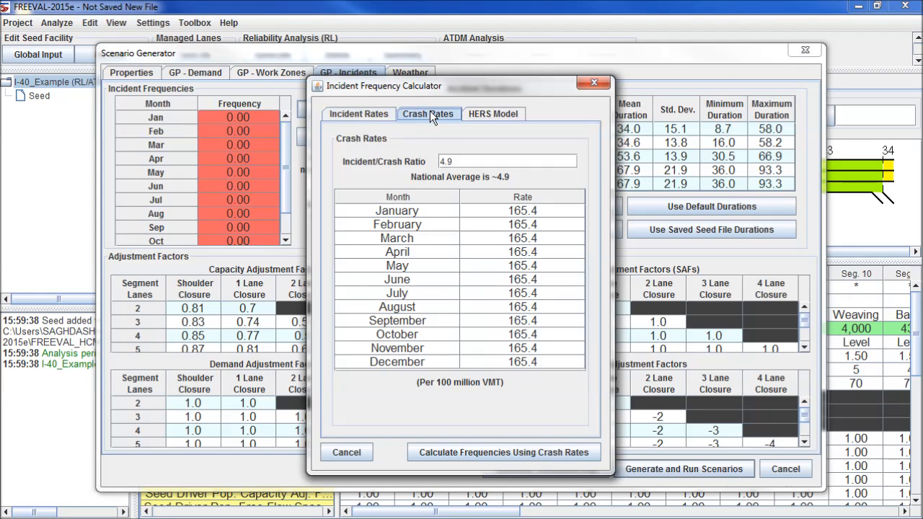
mouse_move(493, 114)
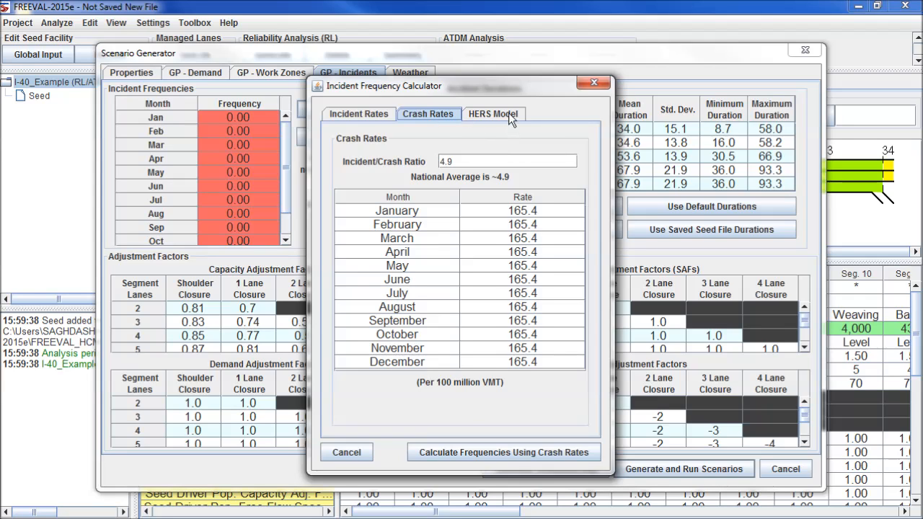
click(493, 114)
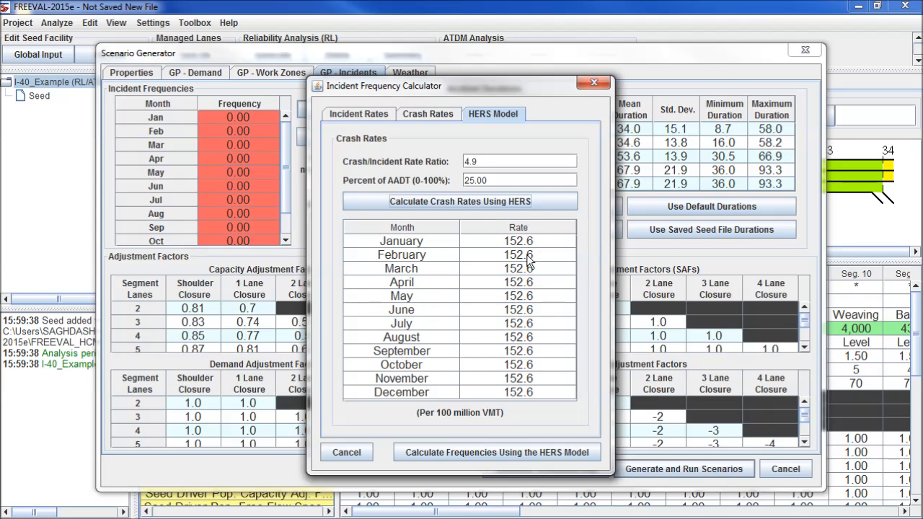
mouse_move(499, 287)
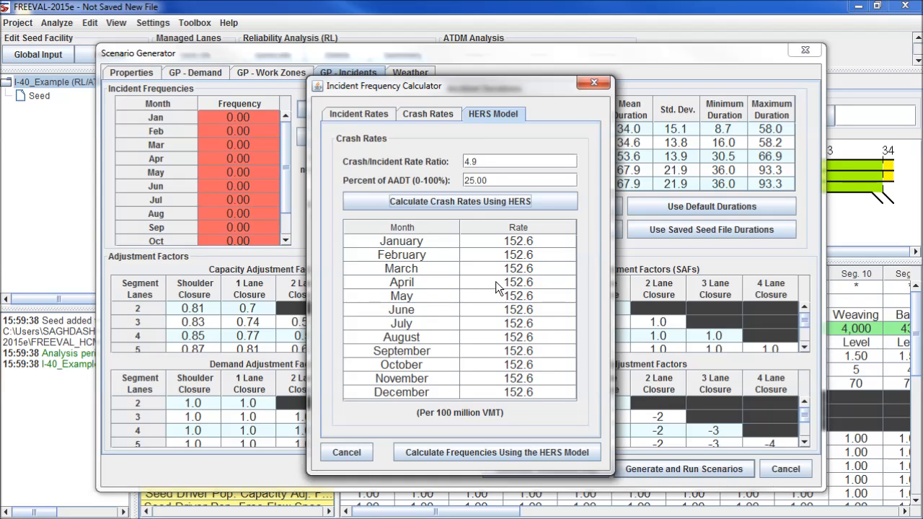
mouse_move(468, 340)
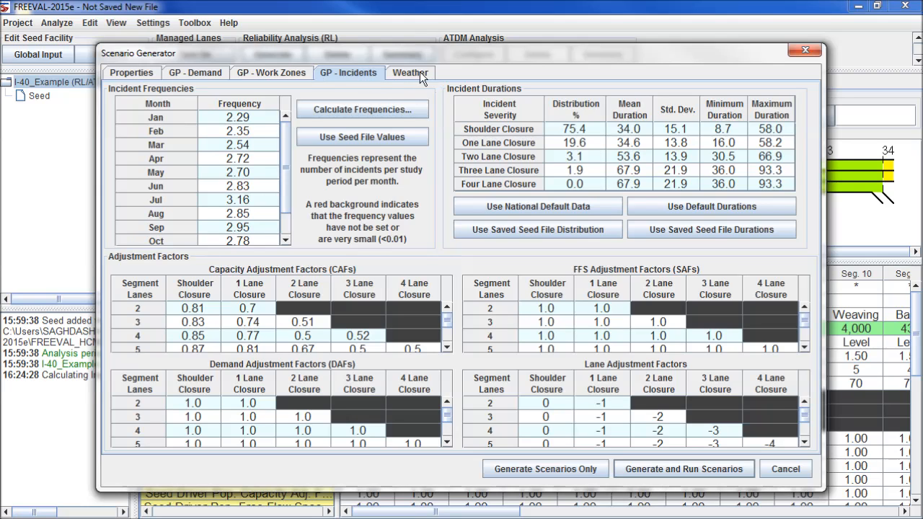
Load Syracuse, NY long-term weather probabilities and durations on the Weather tab
click(410, 73)
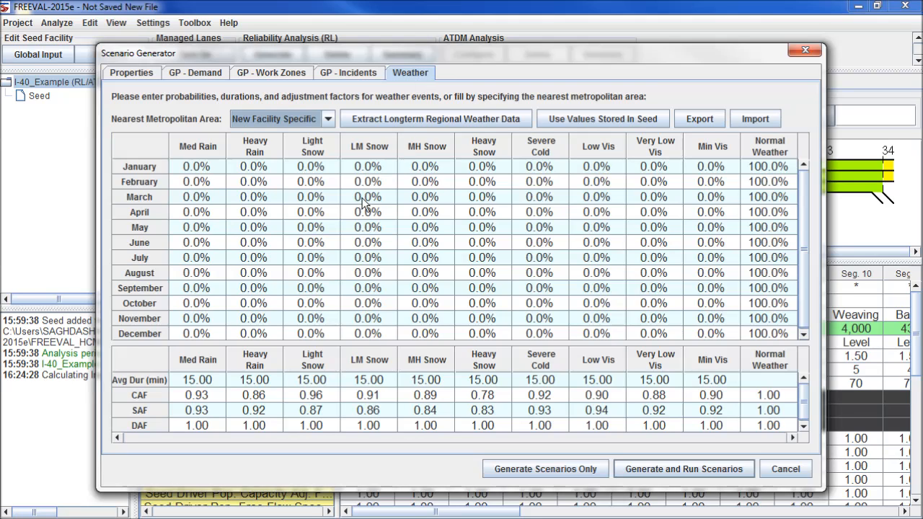
mouse_move(193, 173)
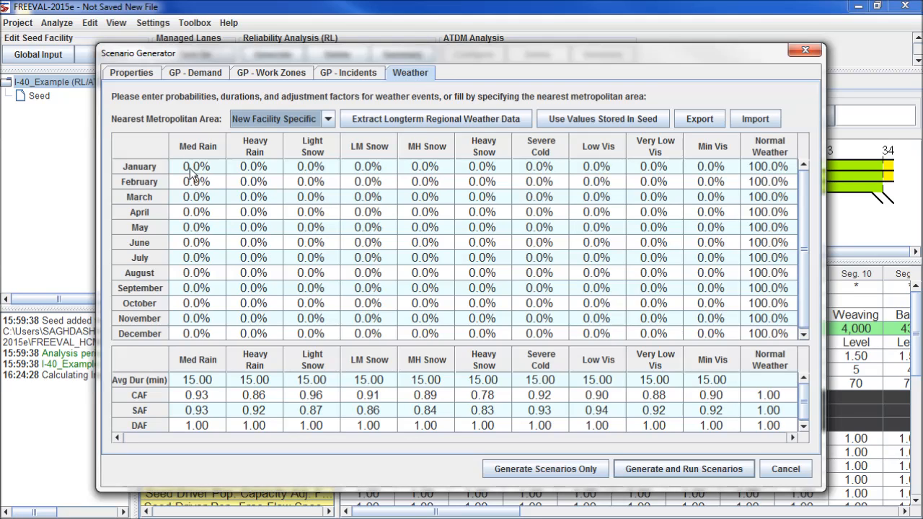
mouse_move(221, 200)
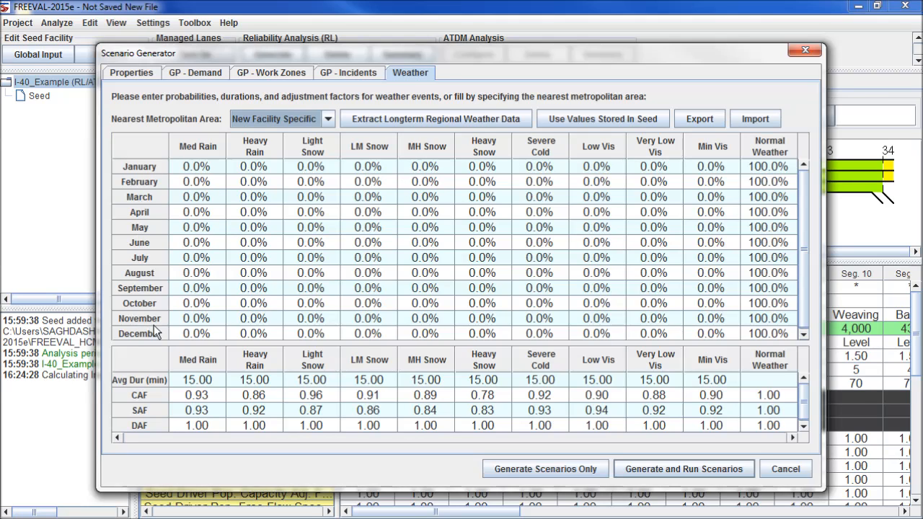
mouse_move(201, 328)
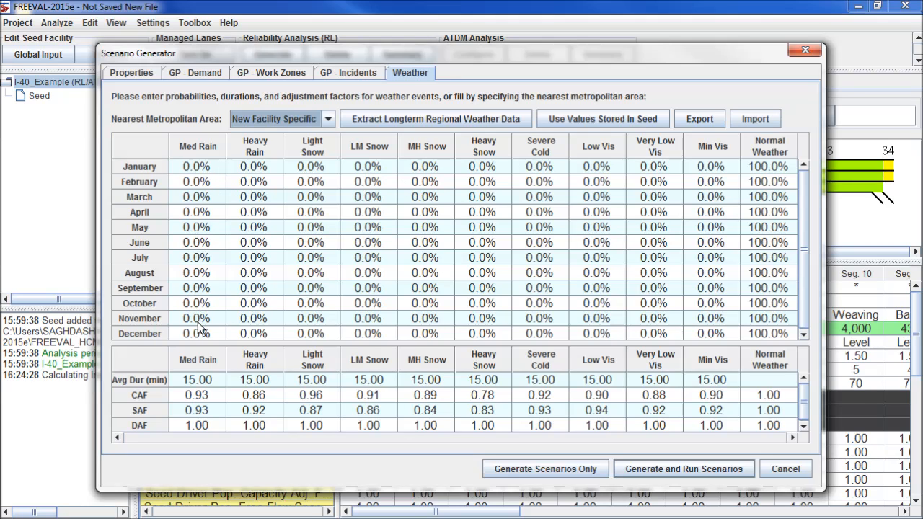
mouse_move(334, 135)
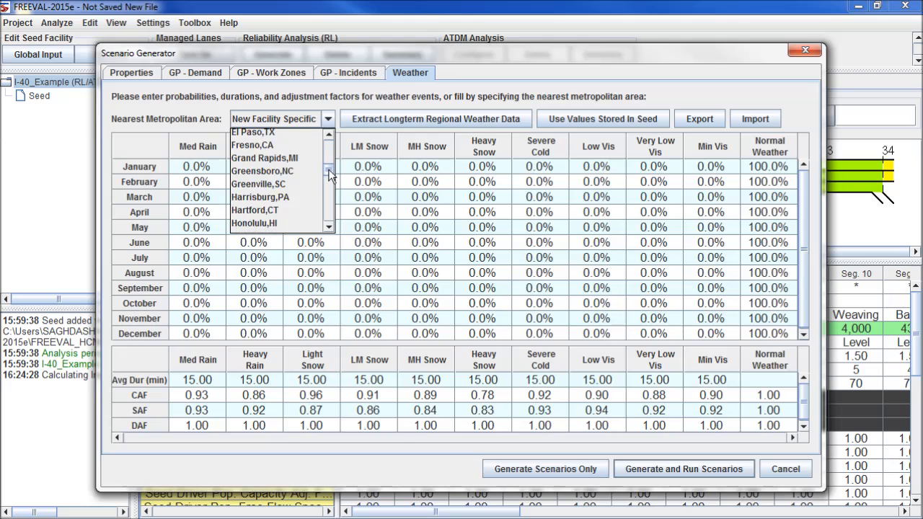
scroll(down, 3)
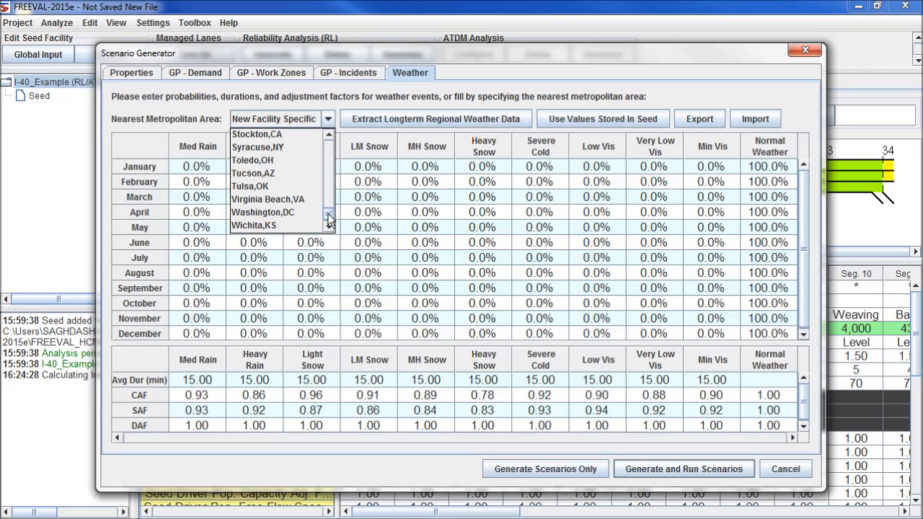
mouse_move(274, 159)
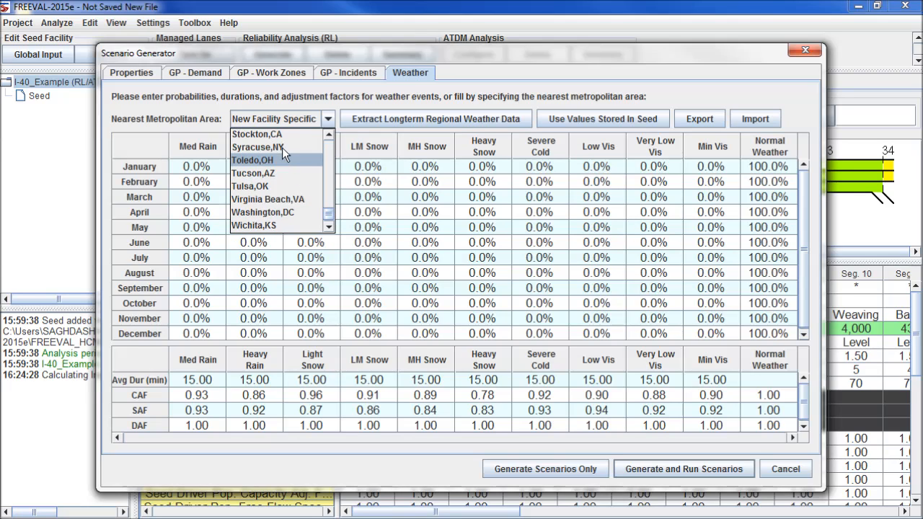
click(258, 147)
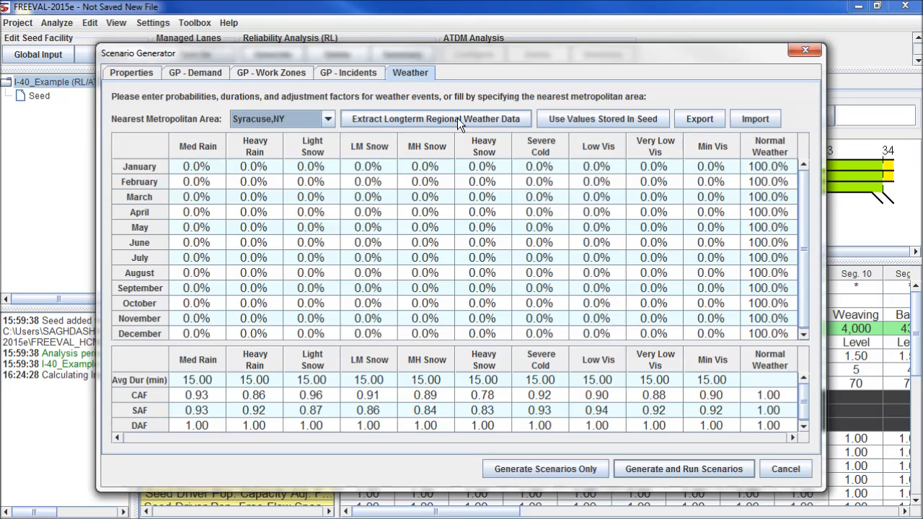
click(436, 118)
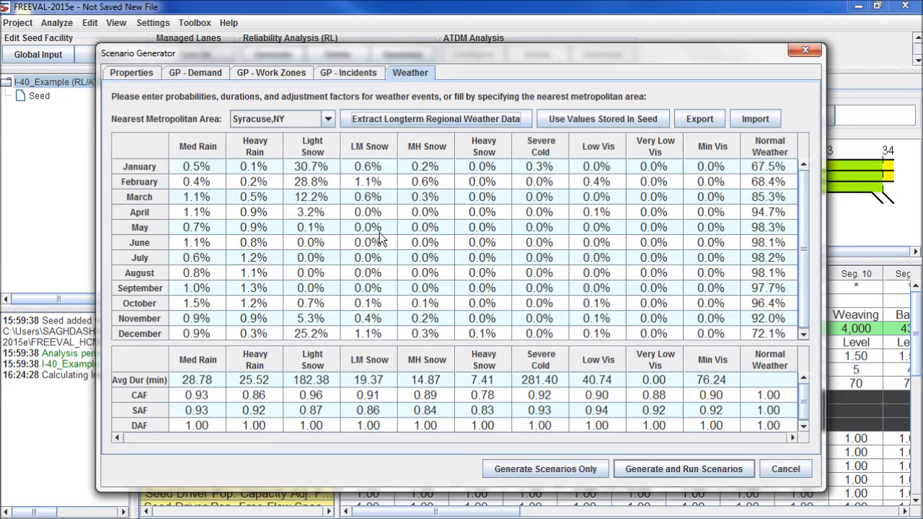
mouse_move(299, 282)
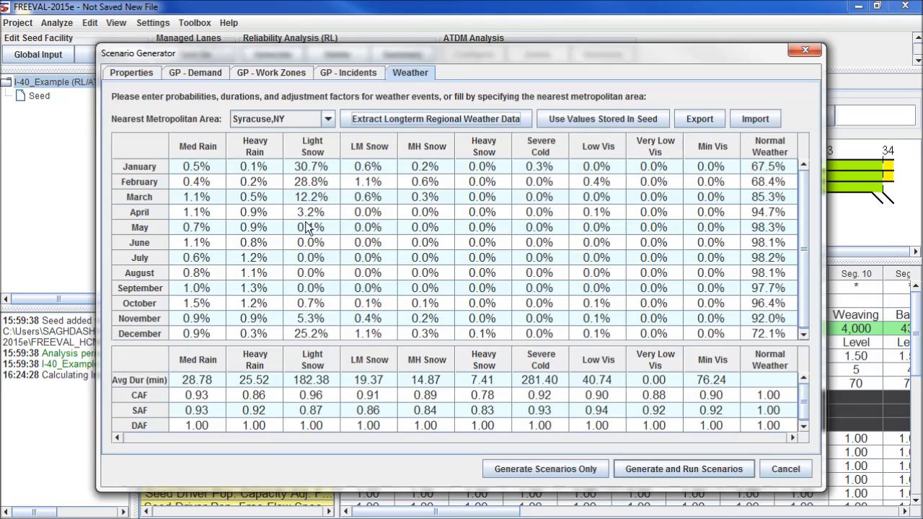
mouse_move(307, 242)
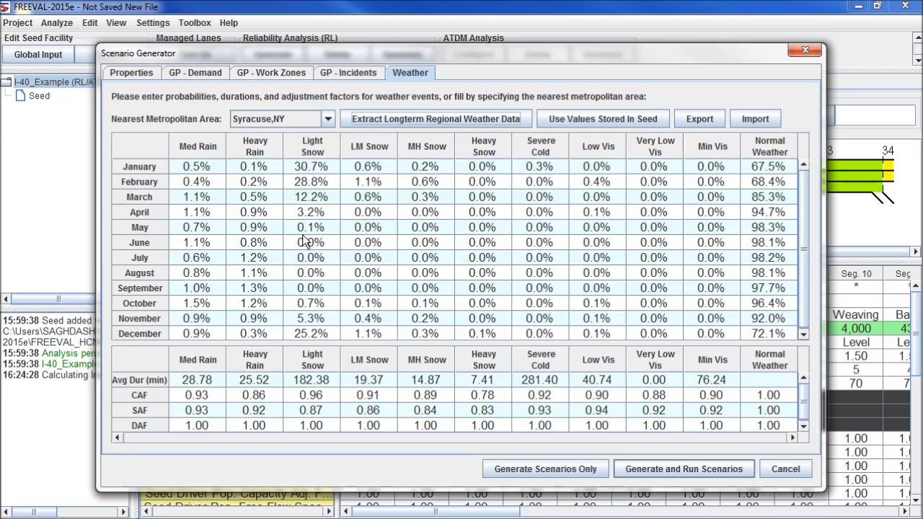
mouse_move(310, 234)
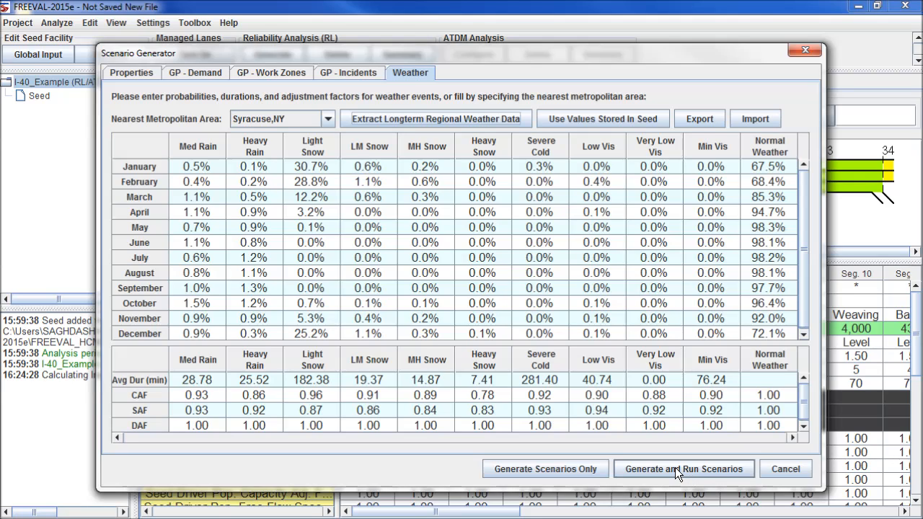
mouse_move(675, 475)
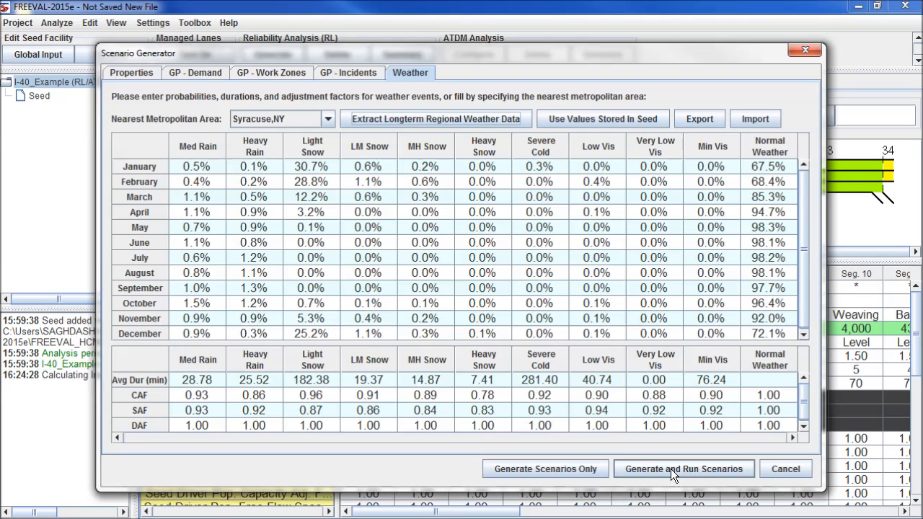
Generate and run all 240 reliability scenarios from the Scenario Generator
click(684, 469)
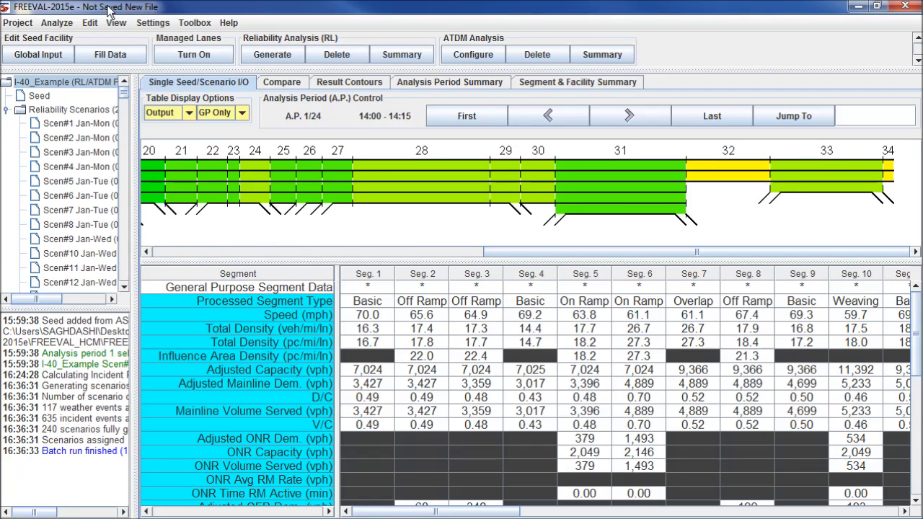
mouse_move(90, 151)
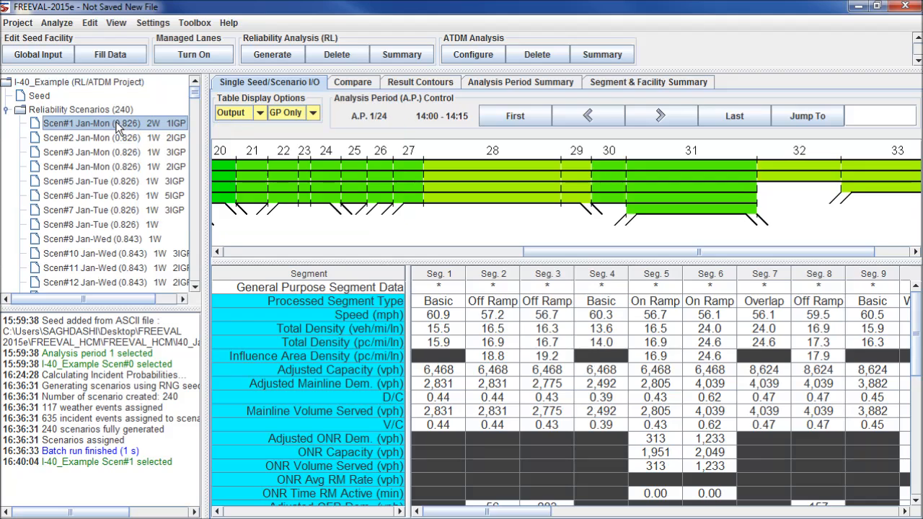
mouse_move(94, 124)
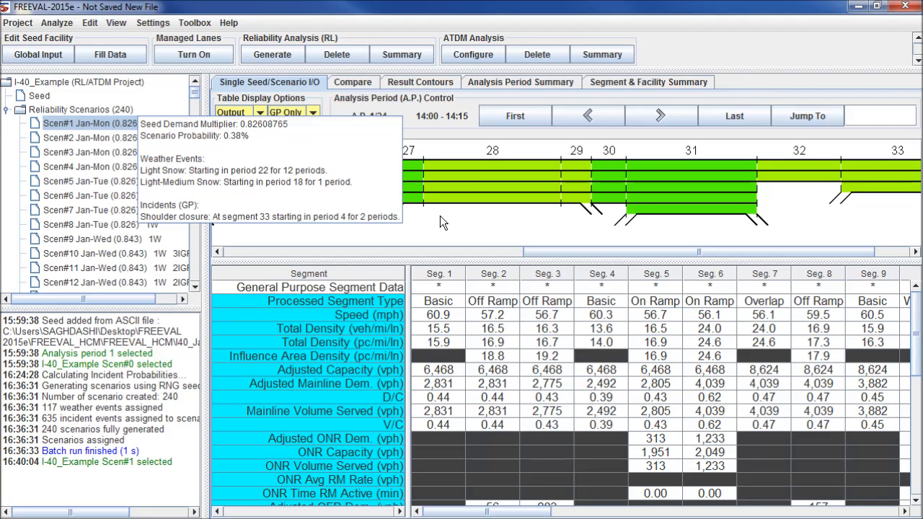
mouse_move(287, 103)
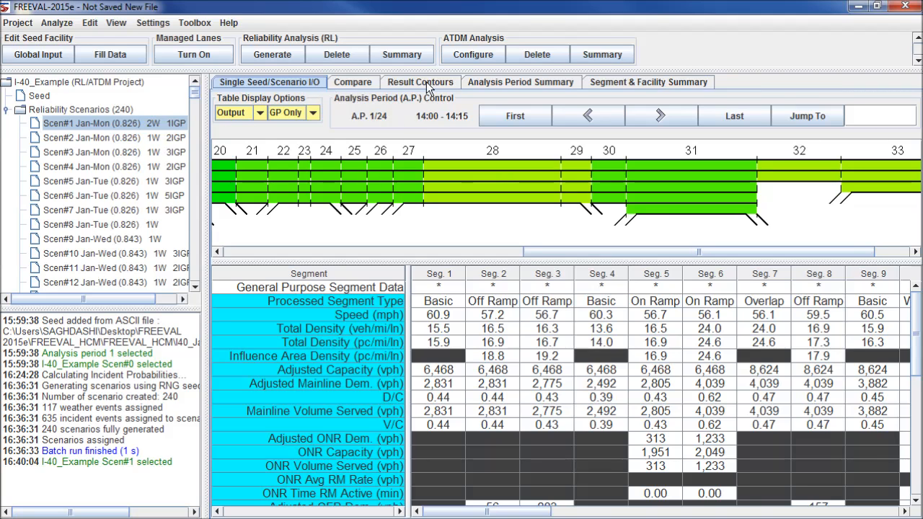
View speed contours for scenarios 2 and 3, showing severe slowdowns in periods 17–20
click(420, 82)
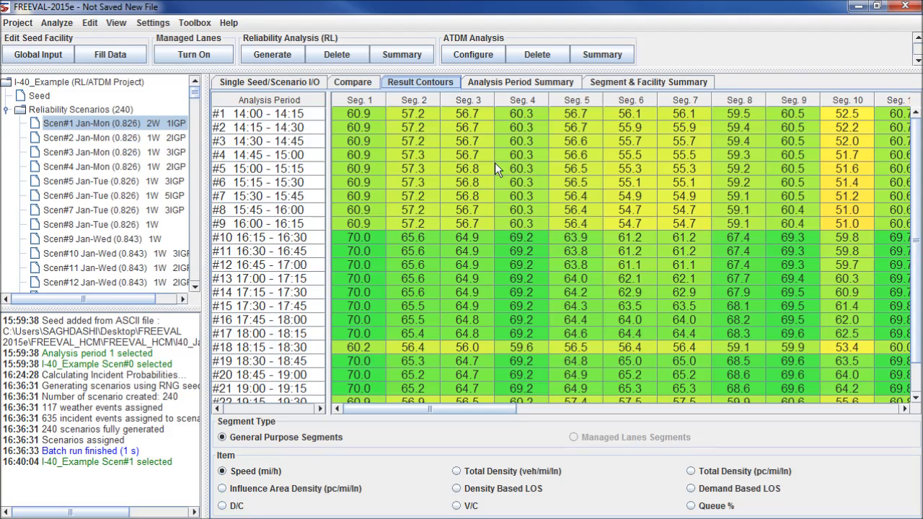
mouse_move(352, 162)
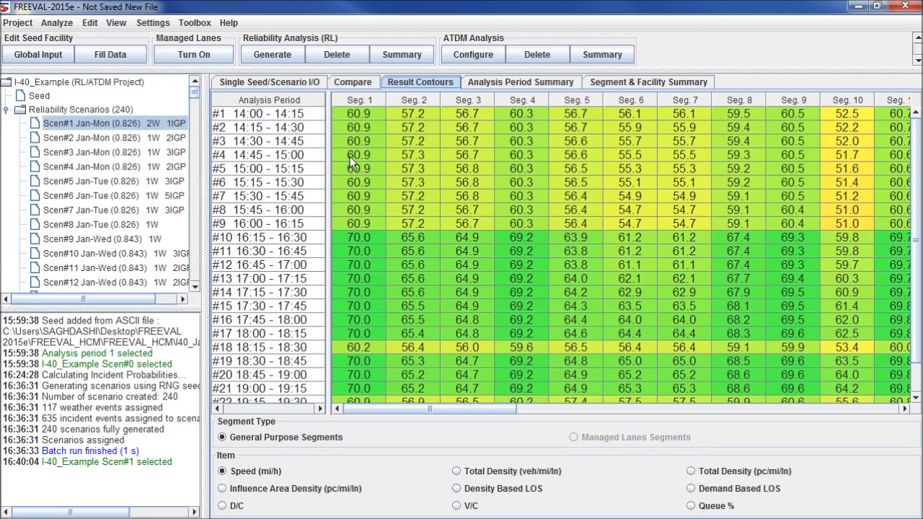
mouse_move(516, 177)
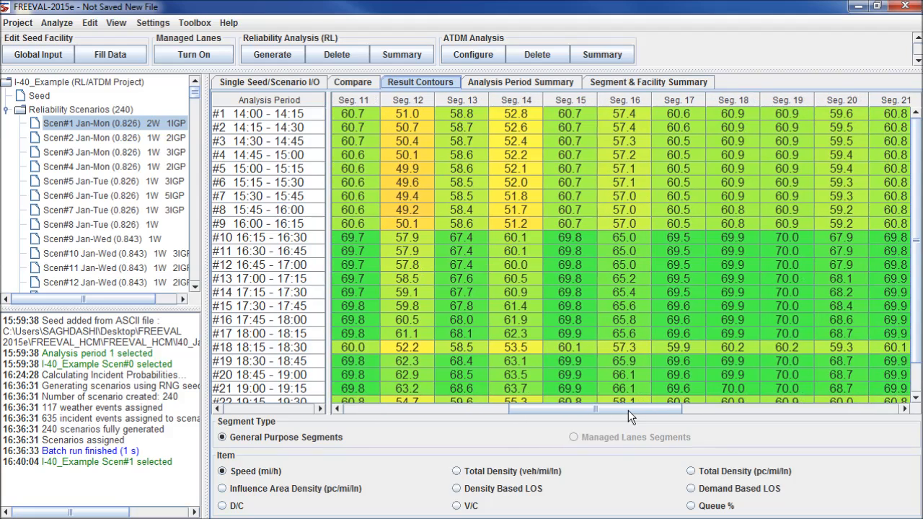
mouse_move(111, 124)
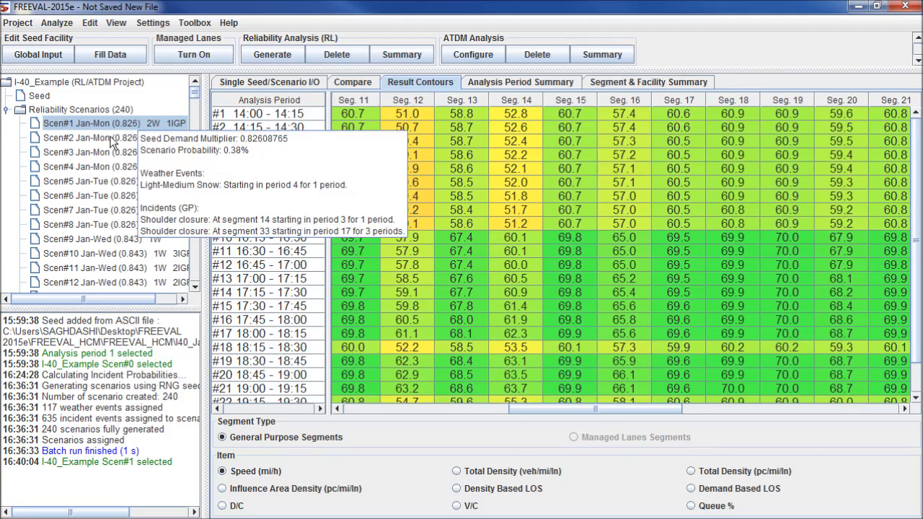
click(90, 137)
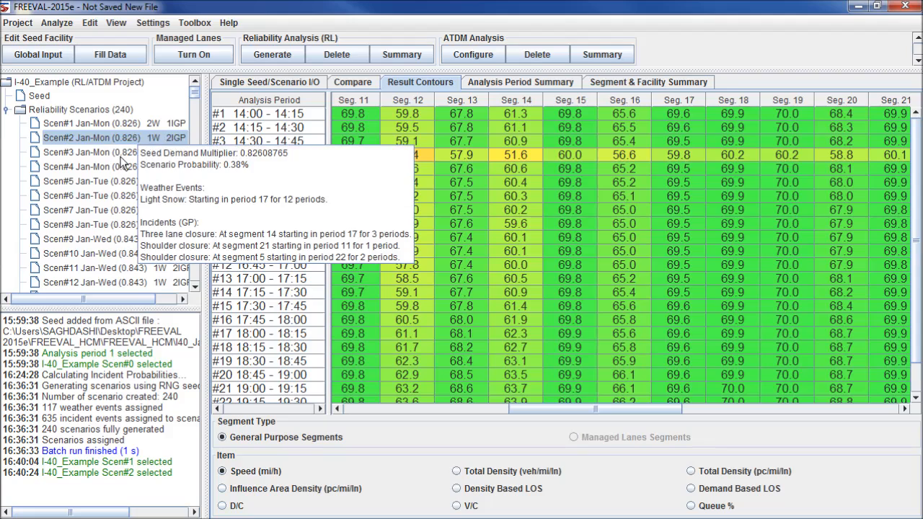
click(92, 153)
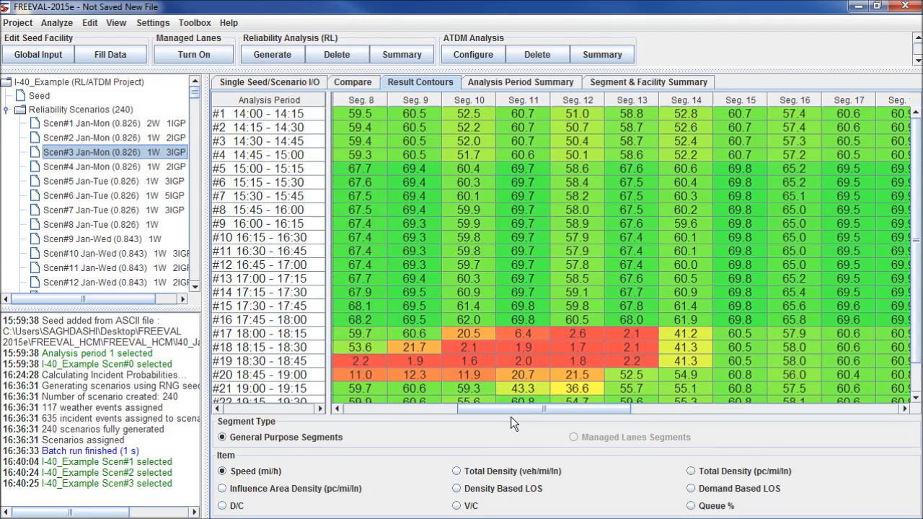
scroll(left, 3)
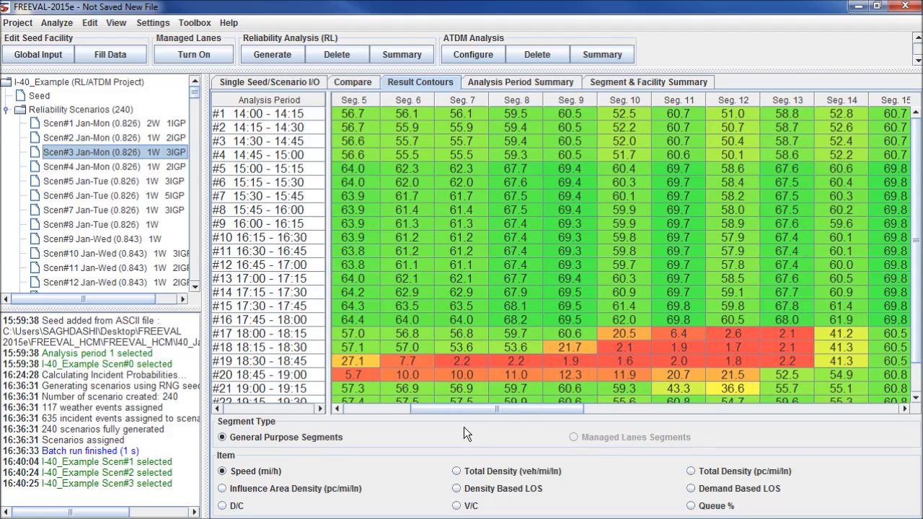
scroll(left, 3)
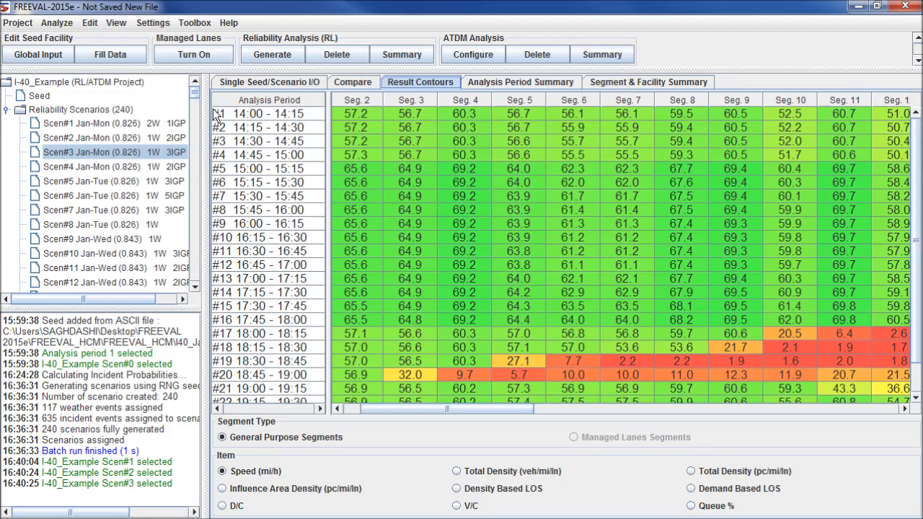
Add Scen#3 and the Seed facility to the comparison list via their right-click menus
right_click(94, 152)
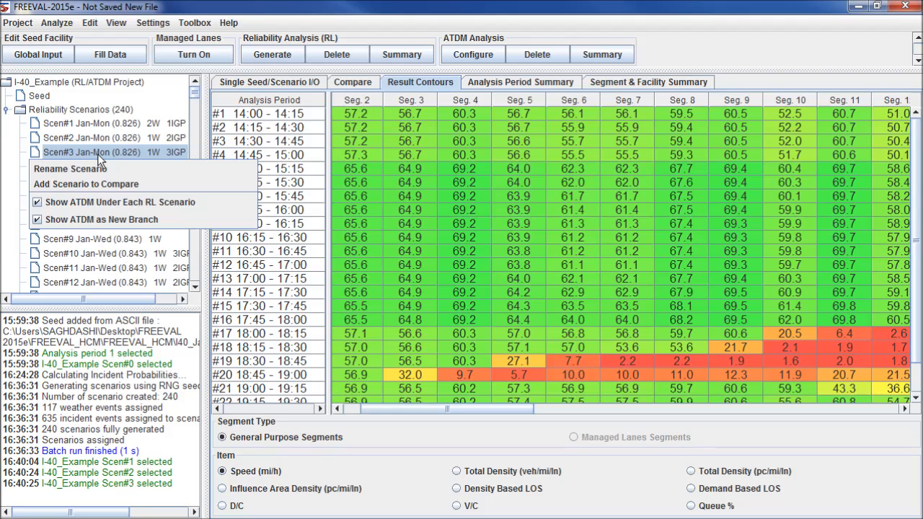
mouse_move(101, 184)
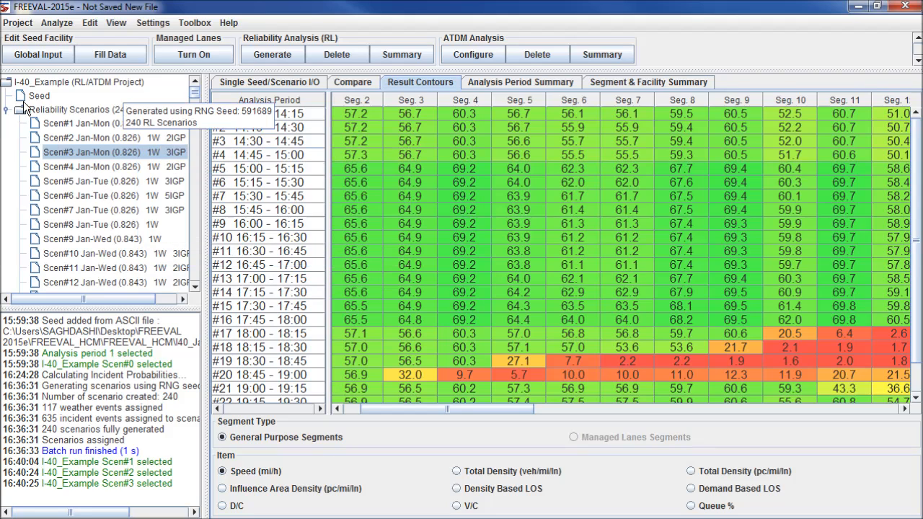
mouse_move(39, 96)
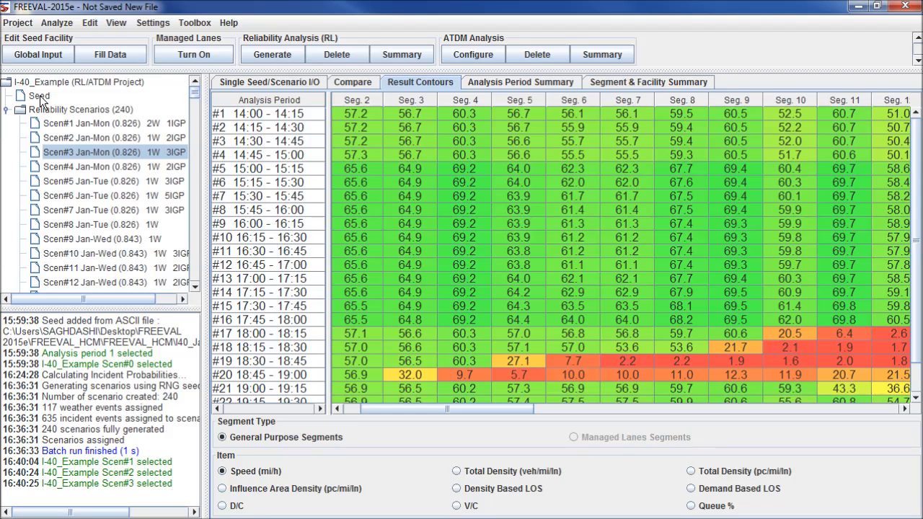
right_click(39, 96)
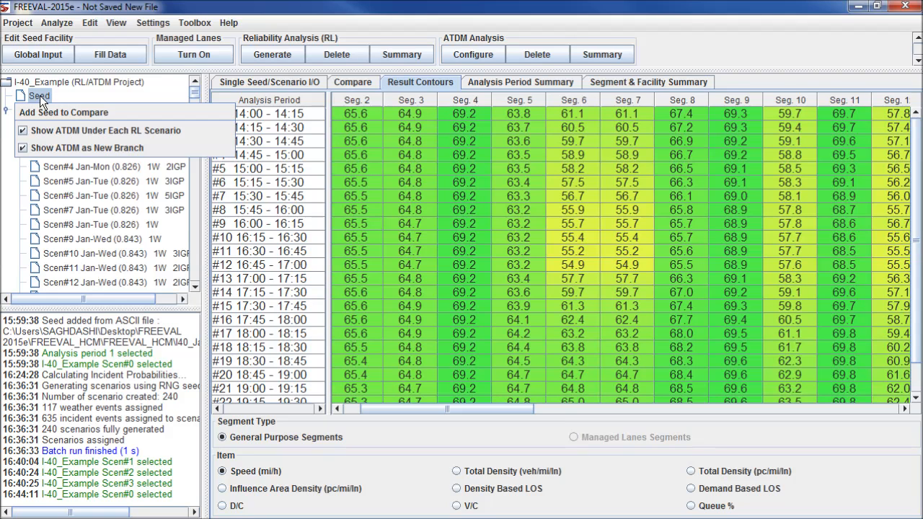
mouse_move(122, 112)
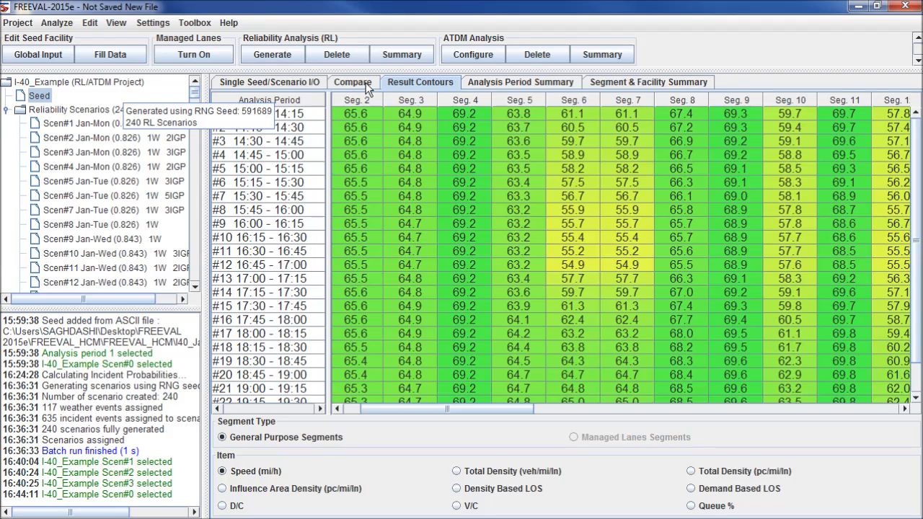
View Scenario #3 beside the Seed: travel time 13.72 versus 11.38 minutes
click(352, 82)
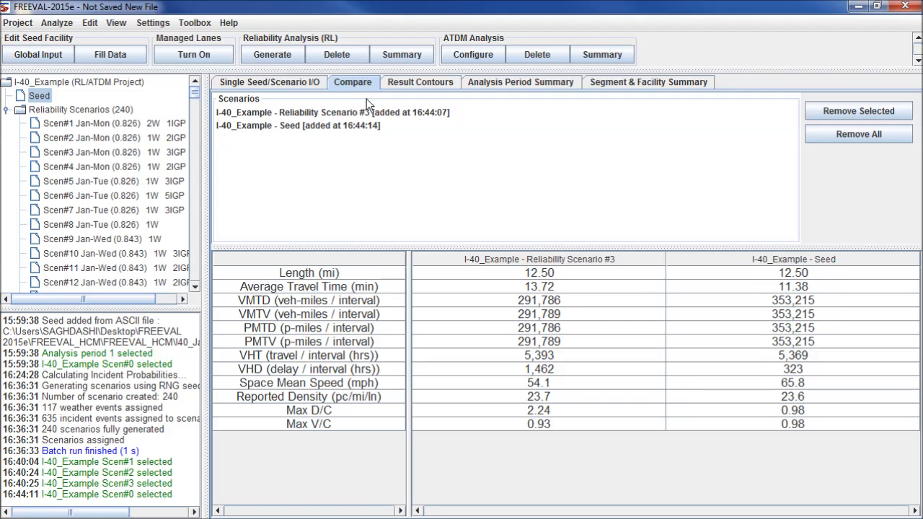
mouse_move(559, 216)
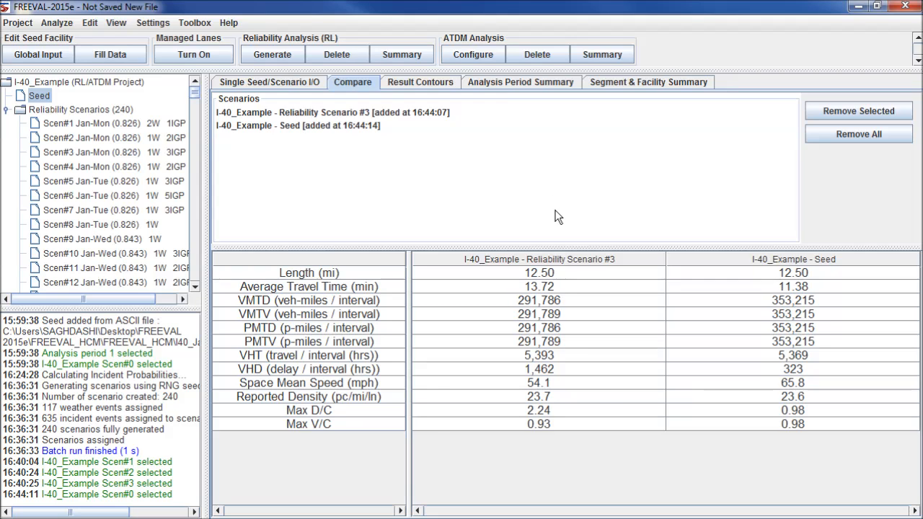
mouse_move(530, 296)
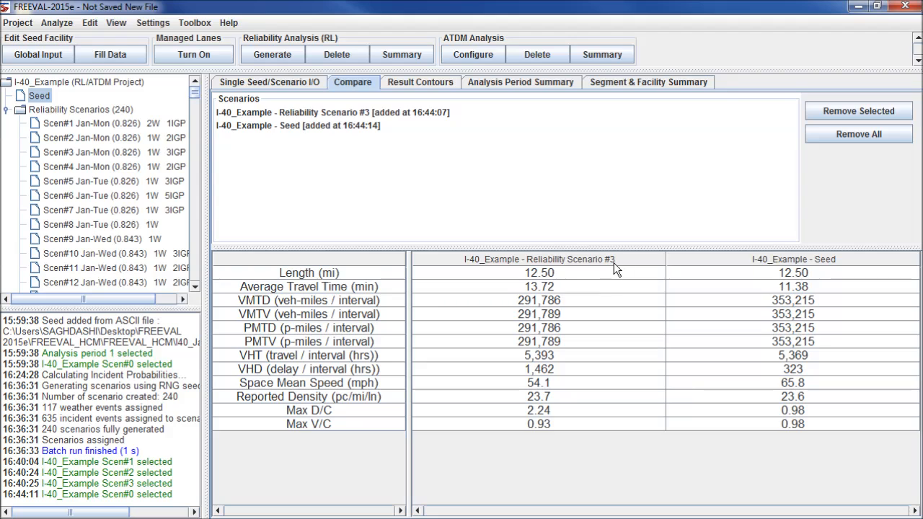
mouse_move(827, 286)
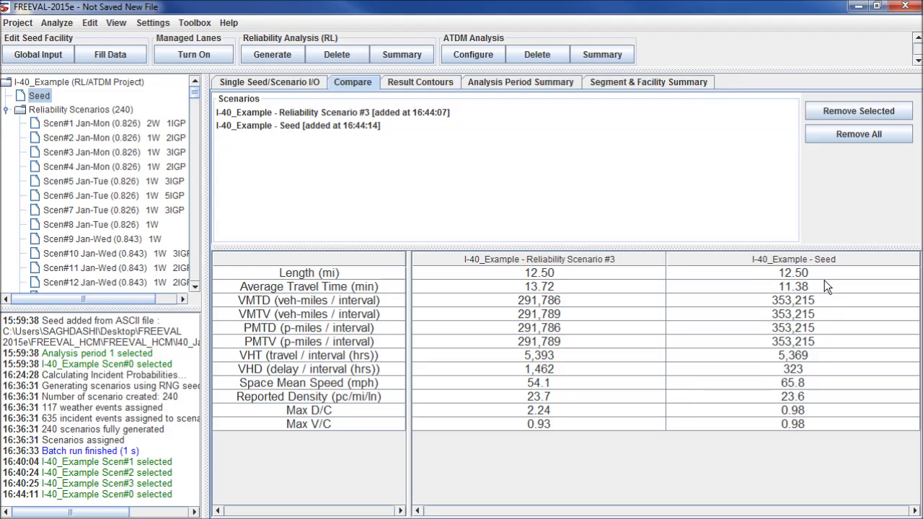
mouse_move(757, 298)
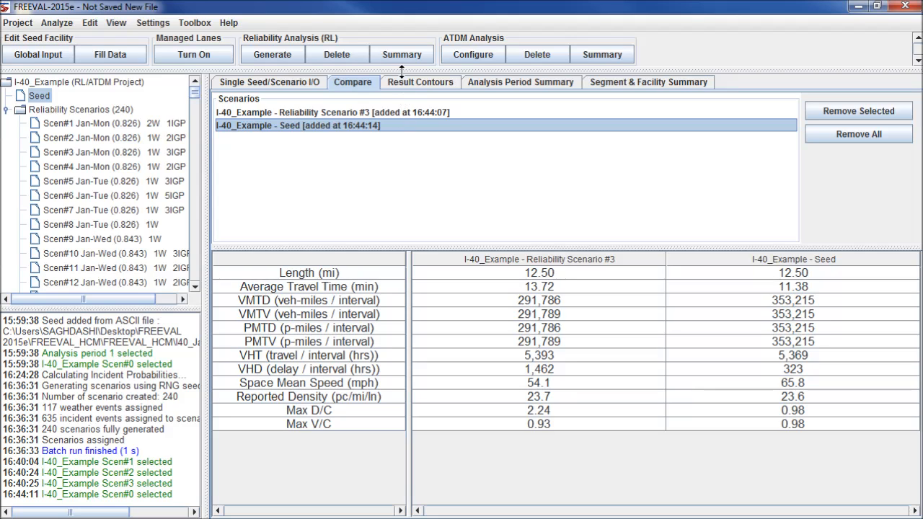
mouse_move(402, 54)
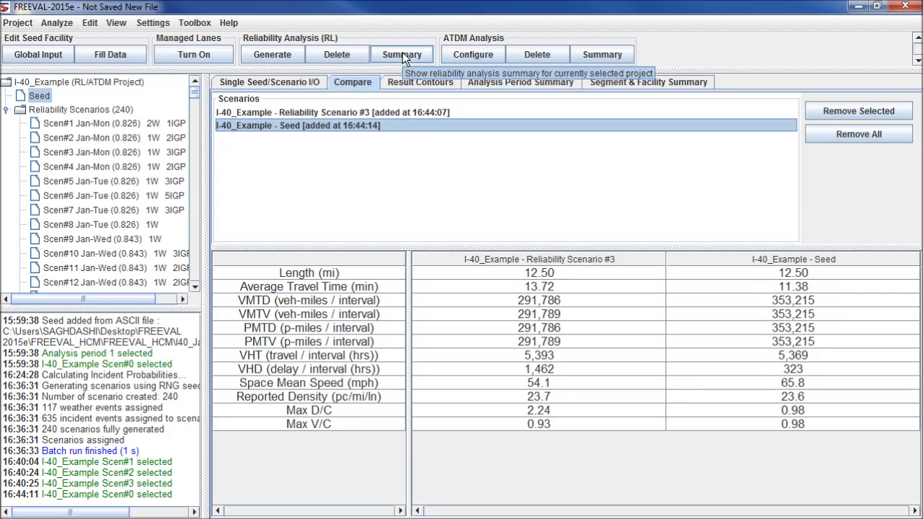
Open the Reliability Analysis Result Summary: mean TTI 1.78, 95th percentile 4.29
click(401, 54)
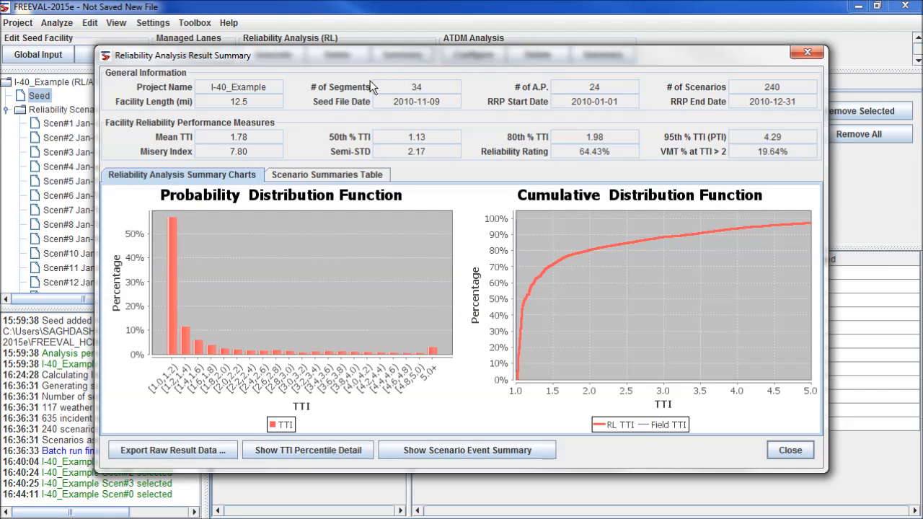
mouse_move(485, 108)
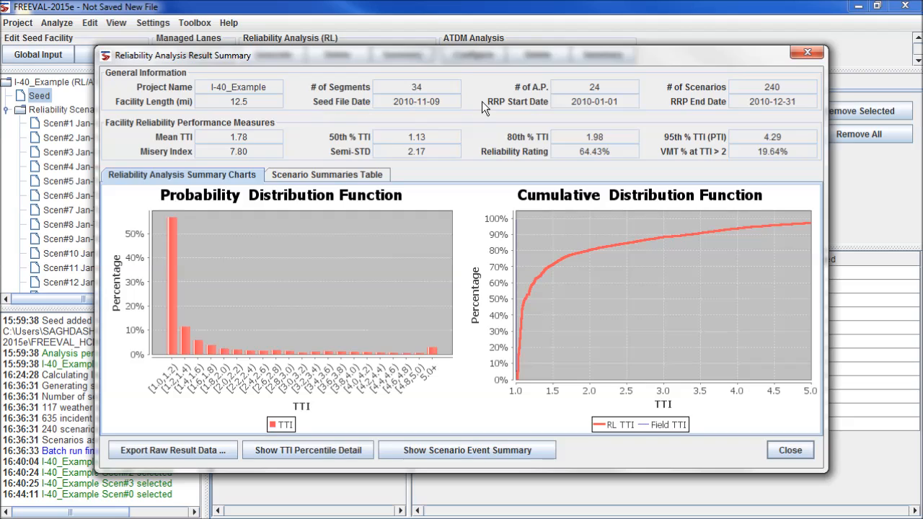
mouse_move(473, 142)
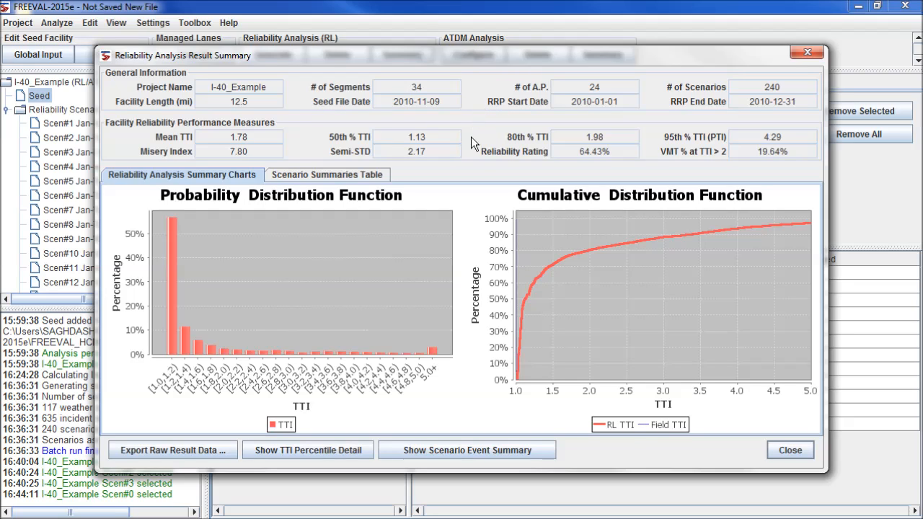
mouse_move(474, 159)
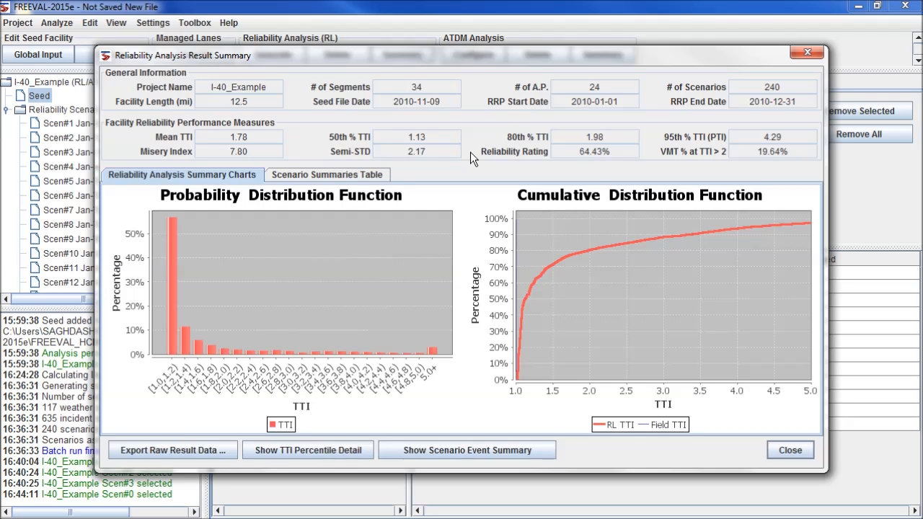
mouse_move(485, 229)
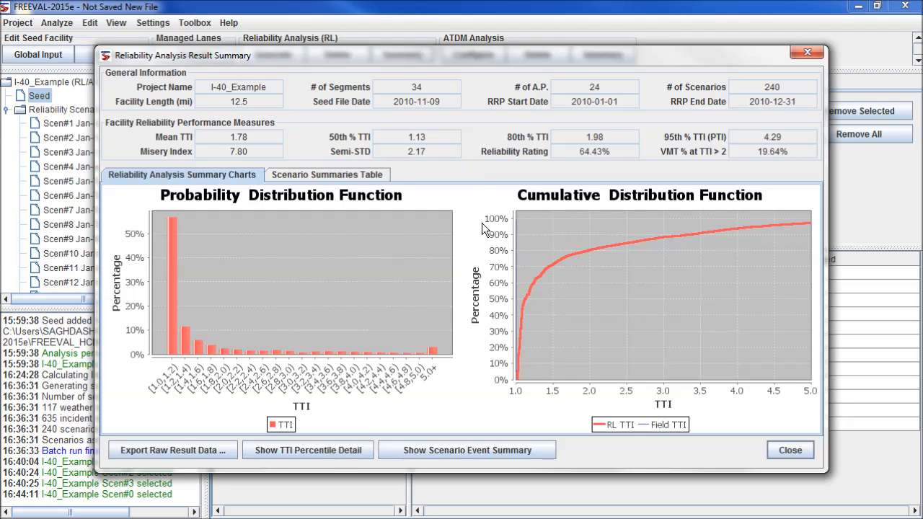
mouse_move(281, 303)
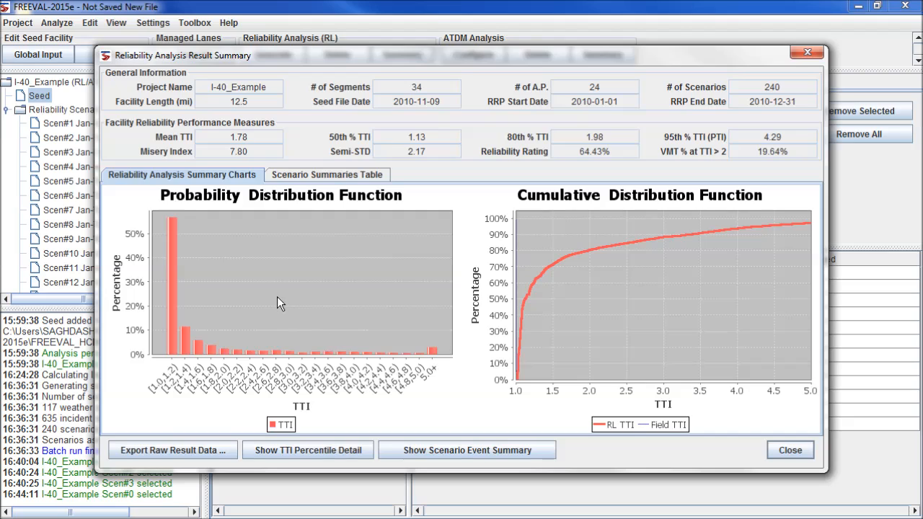
mouse_move(583, 301)
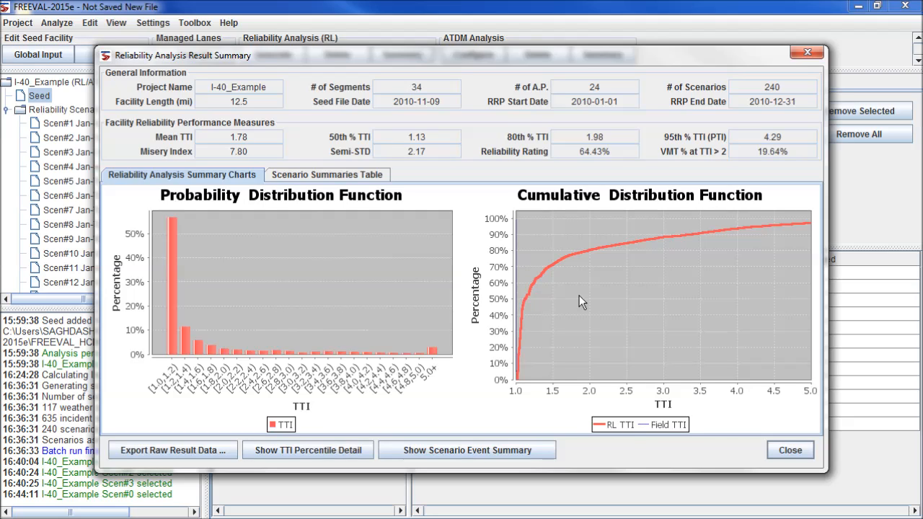
mouse_move(616, 317)
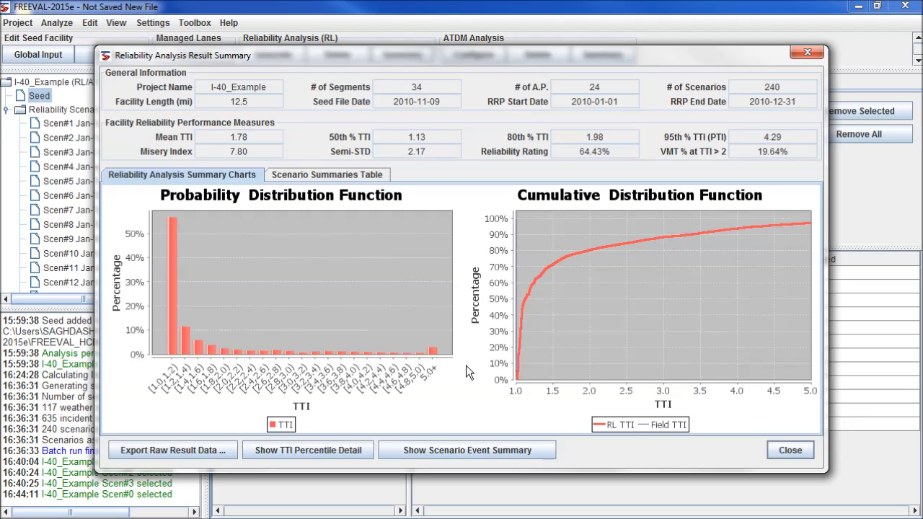
mouse_move(465, 218)
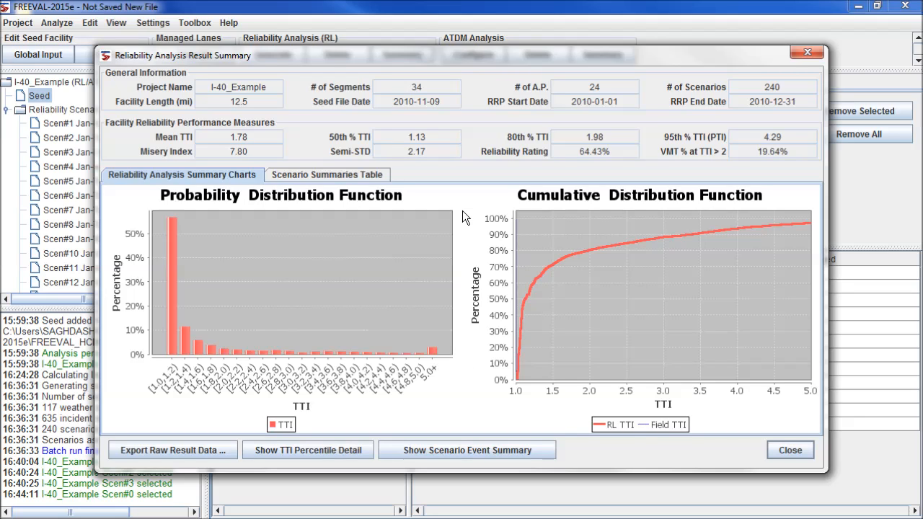
mouse_move(472, 279)
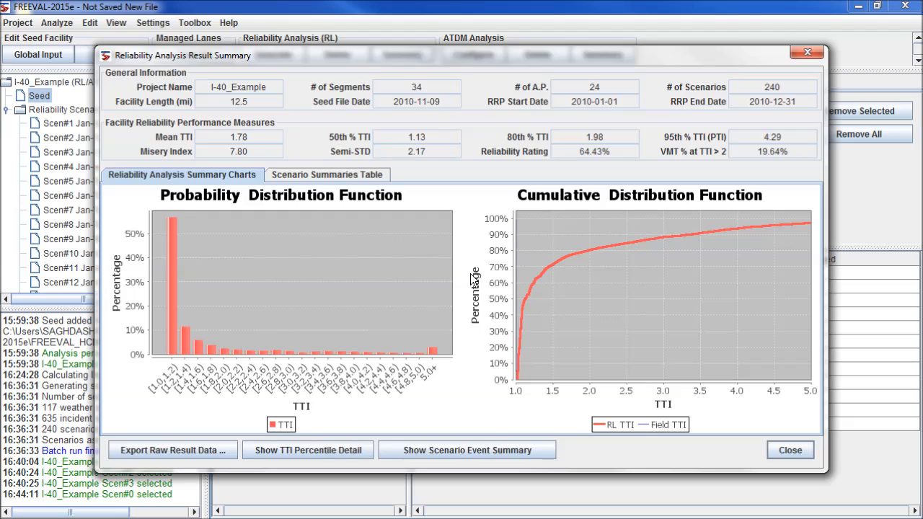
mouse_move(444, 431)
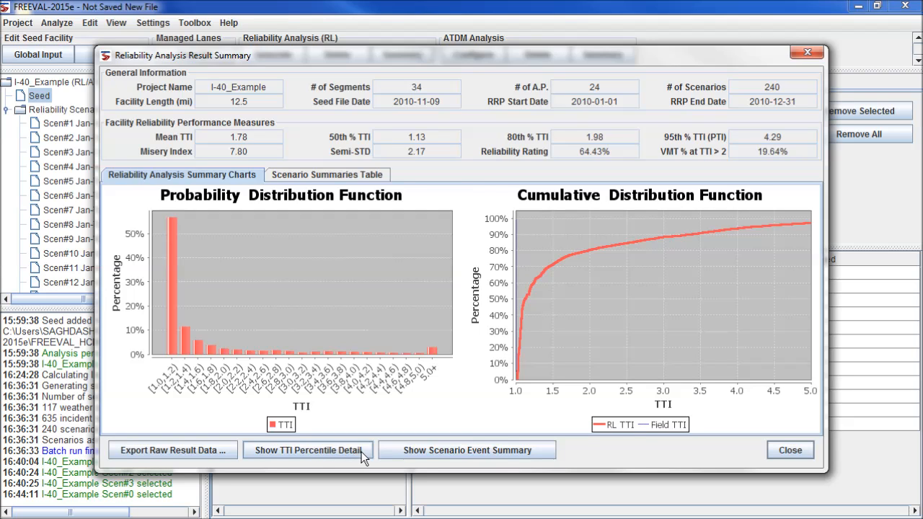
click(307, 449)
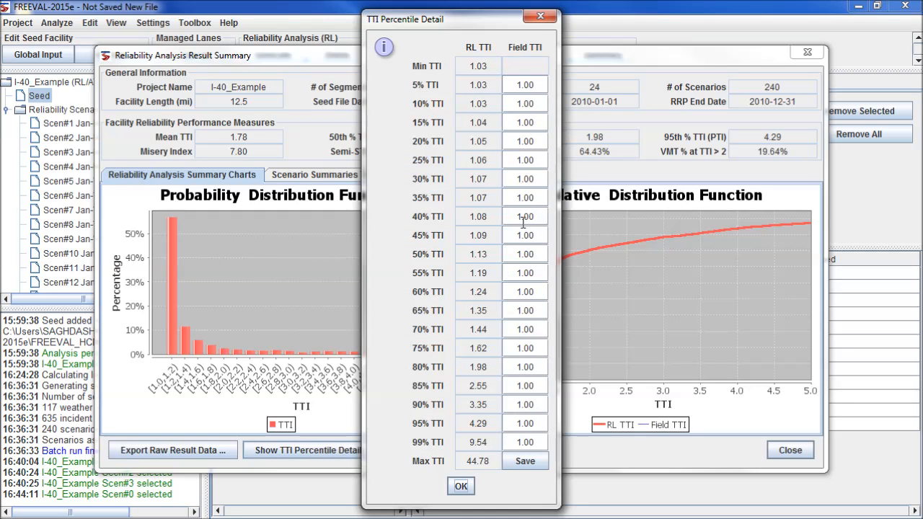
mouse_move(535, 171)
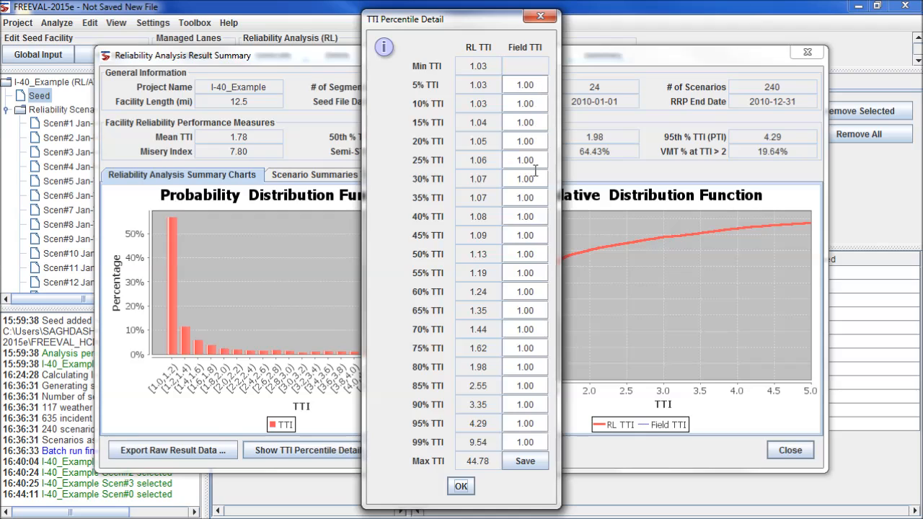
mouse_move(525, 443)
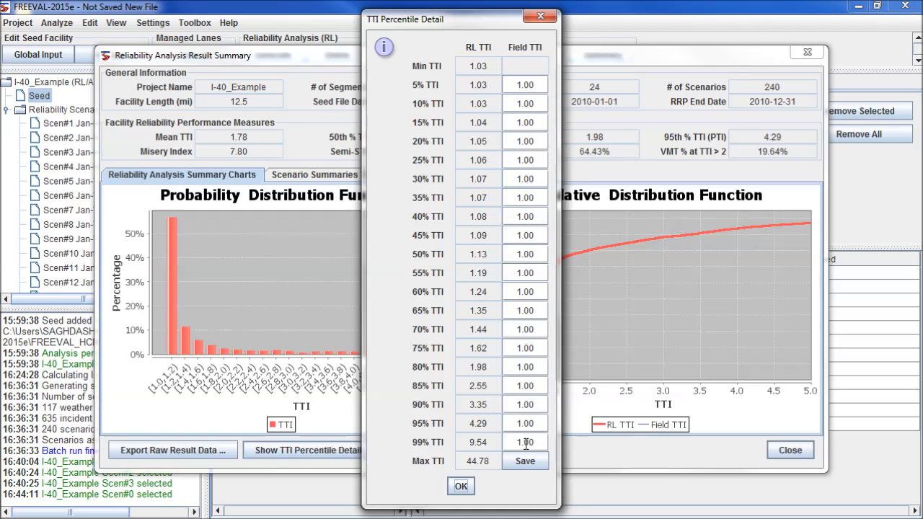
click(460, 486)
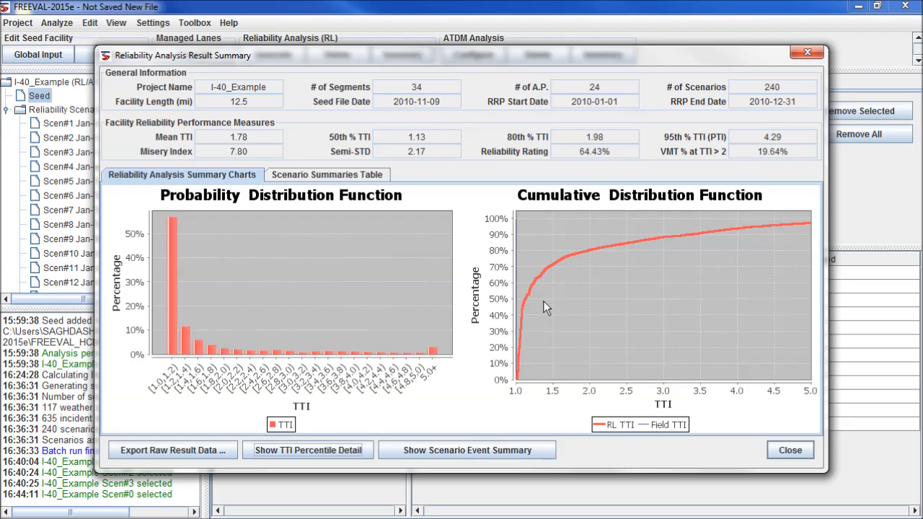
mouse_move(766, 231)
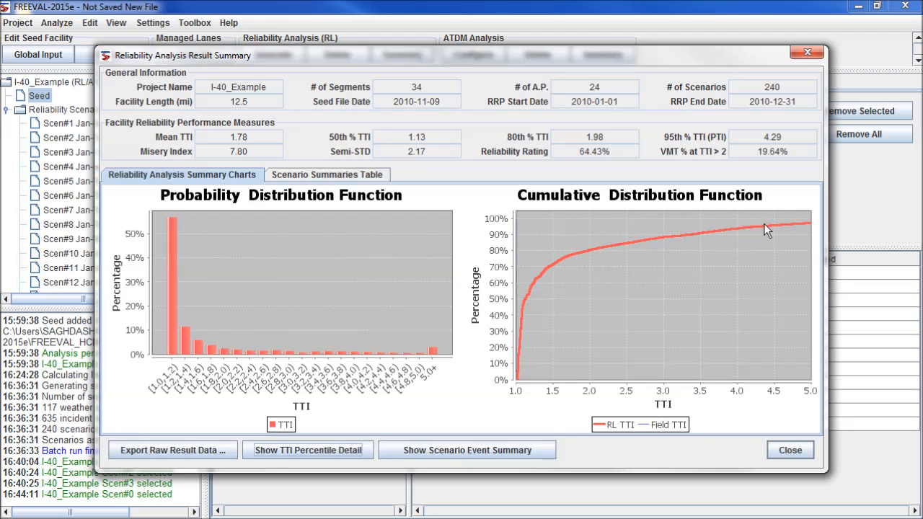
mouse_move(765, 230)
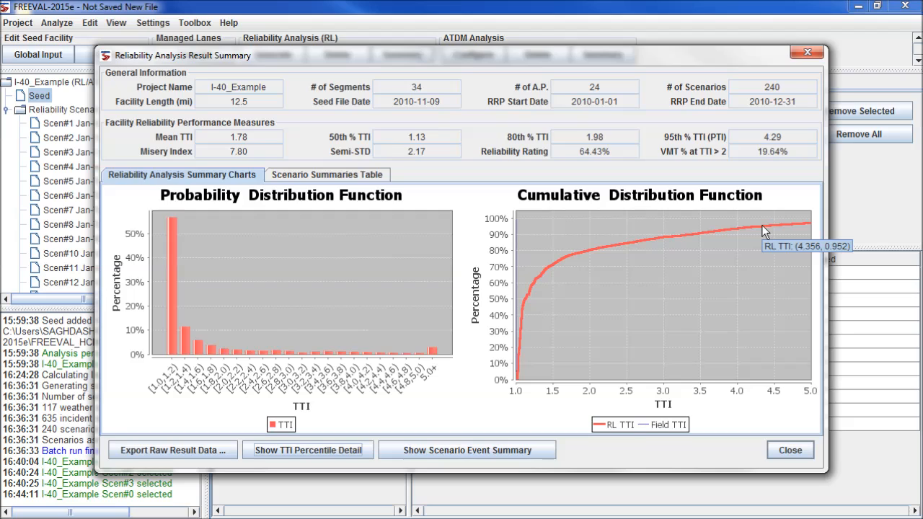
mouse_move(433, 204)
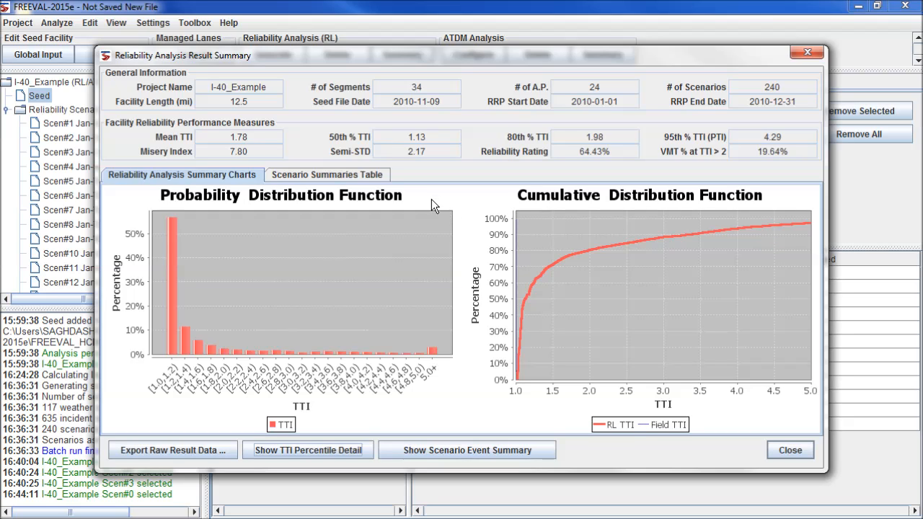
mouse_move(323, 180)
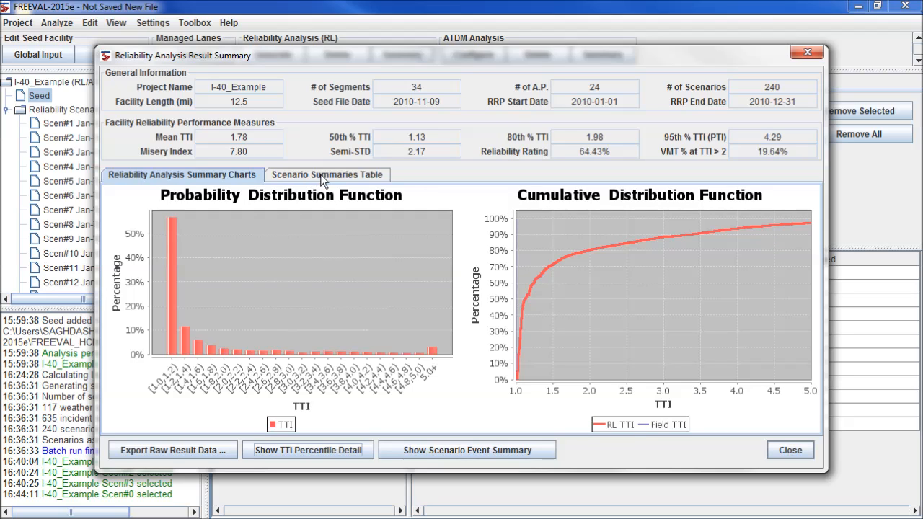
Show the Scenario Summaries Table sorted by Max VHD, largest first
click(326, 174)
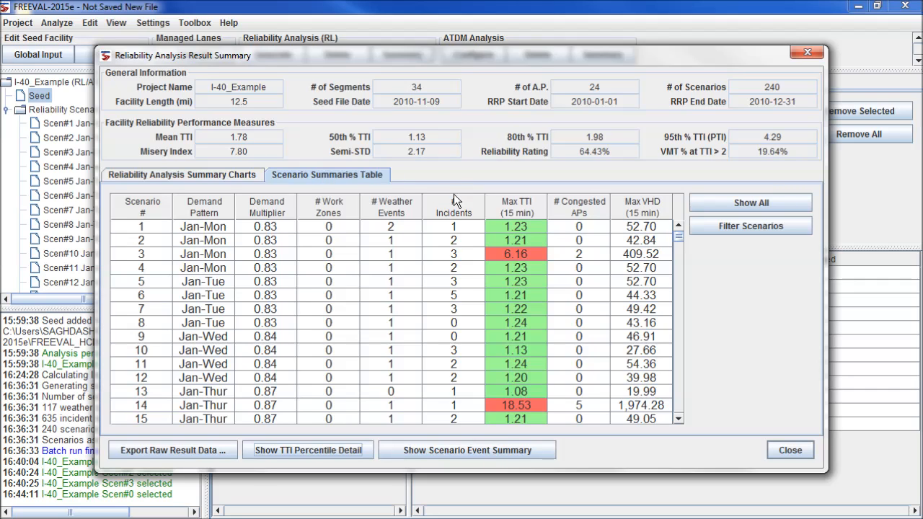
mouse_move(535, 258)
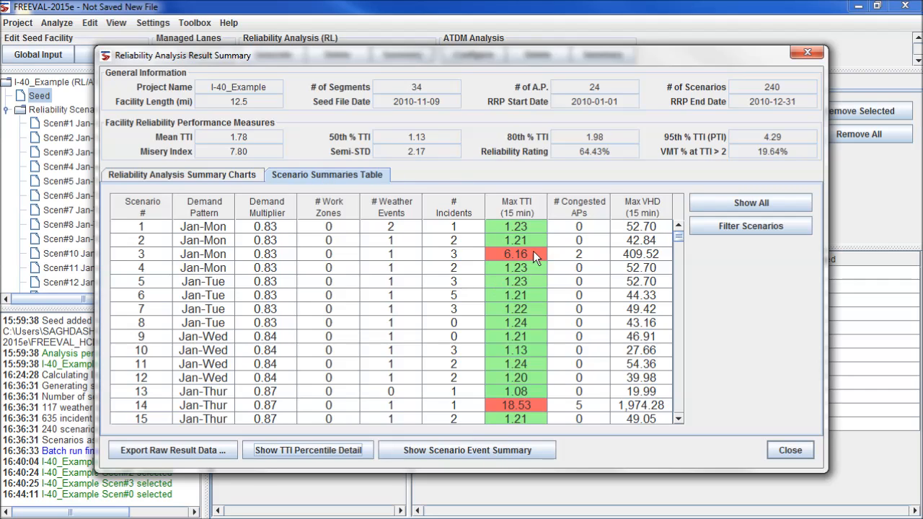
click(516, 202)
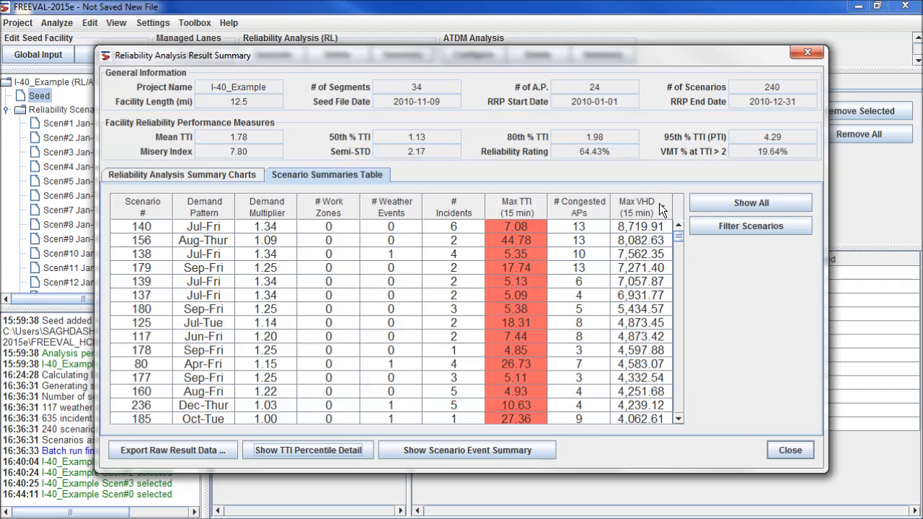
mouse_move(615, 451)
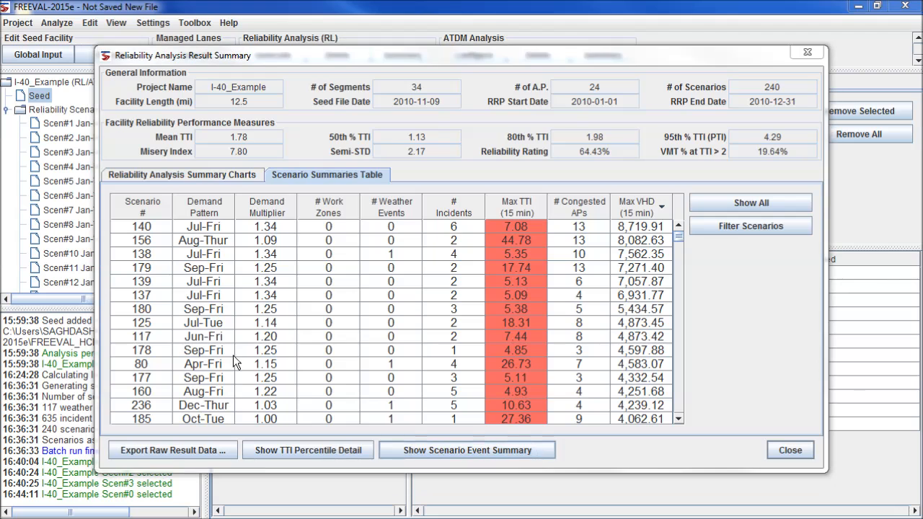
Open the Scenario Event Summary and view its Weather Event Summary tab
click(467, 449)
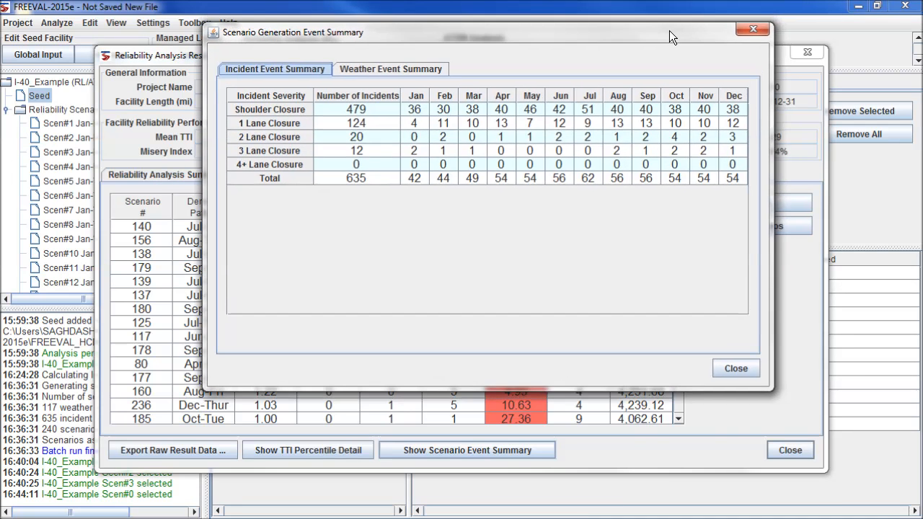
mouse_move(346, 223)
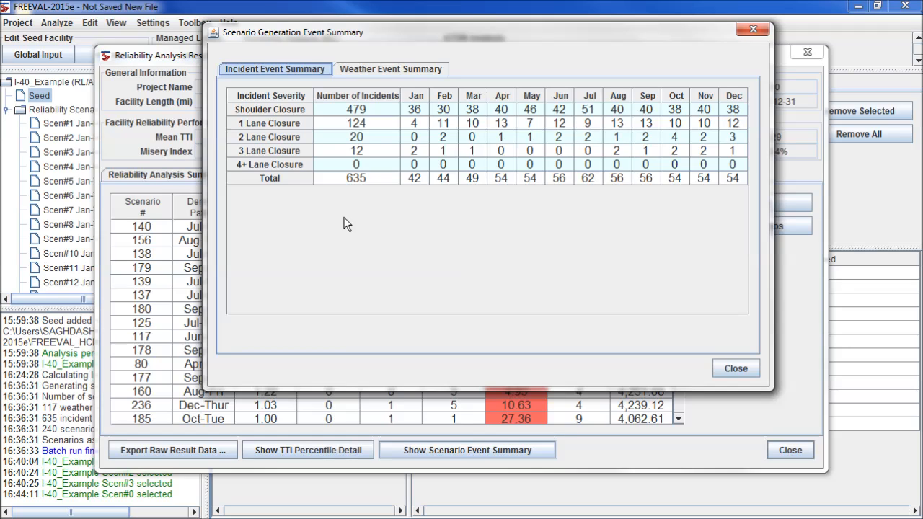
mouse_move(426, 103)
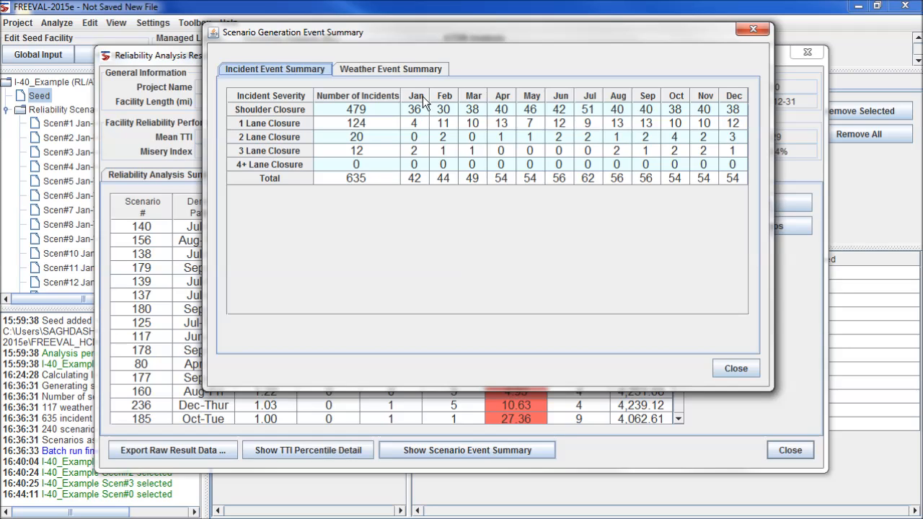
click(391, 69)
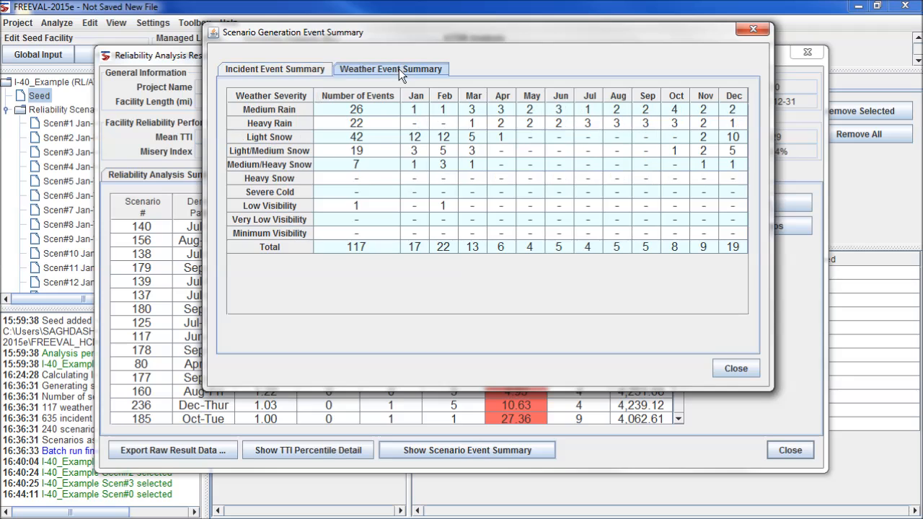